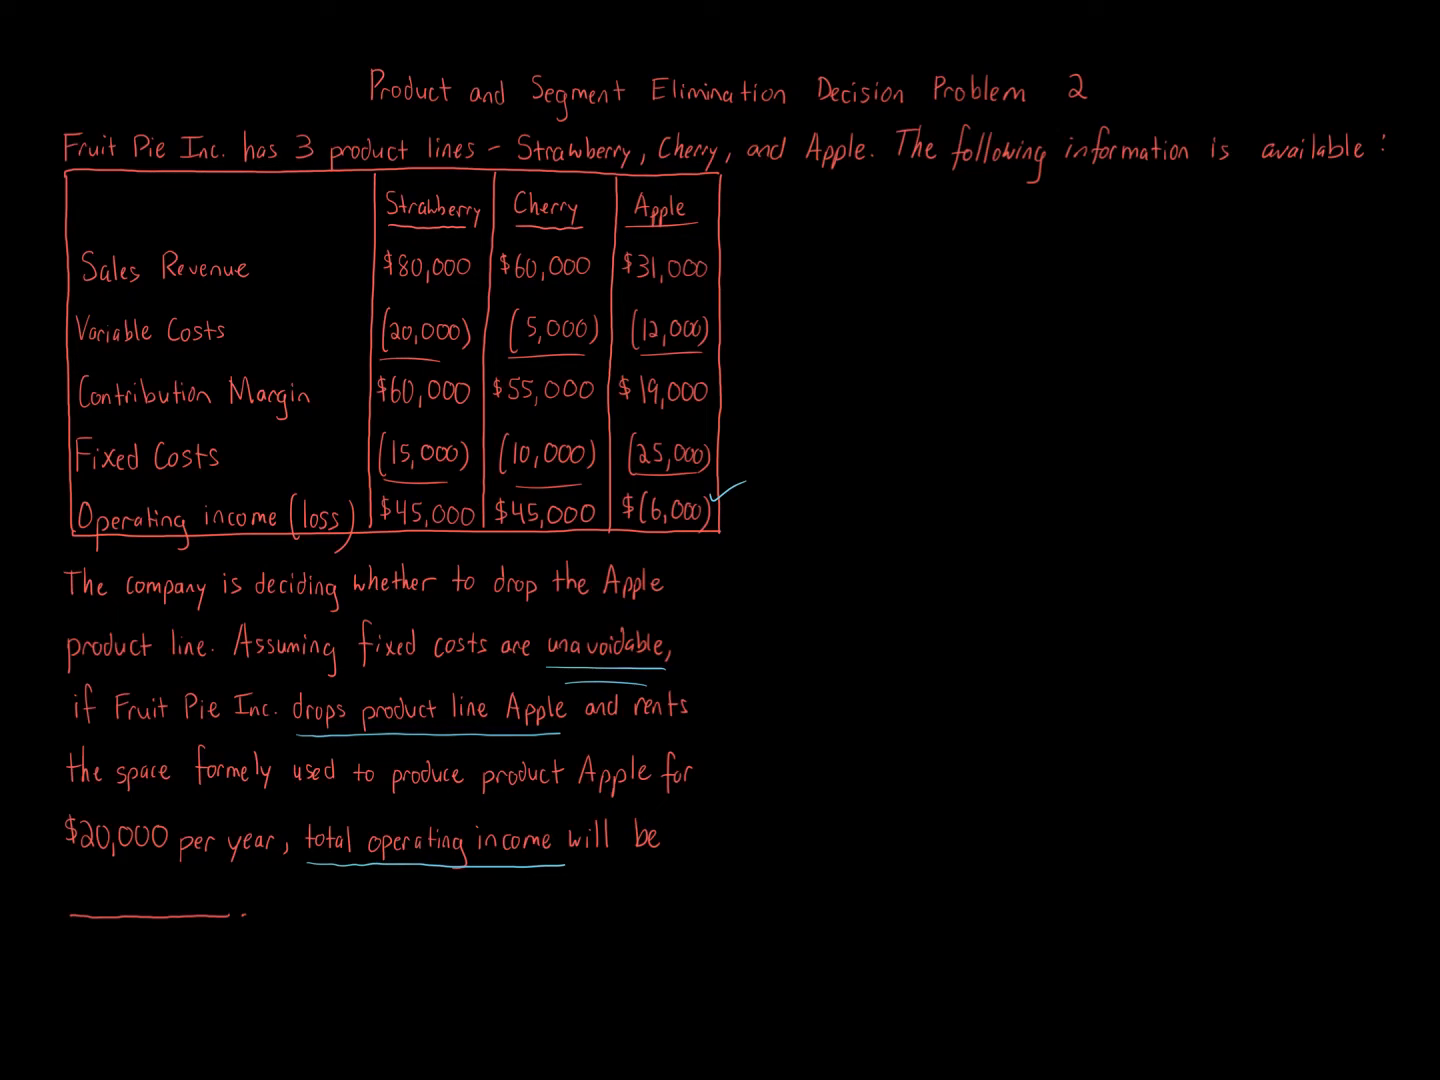
# Step: Draw a checkmark stroke beside Strawberry and Cherry, the product lines being kept
pyautogui.moveTo(65, 862); pyautogui.dragTo(270, 855)
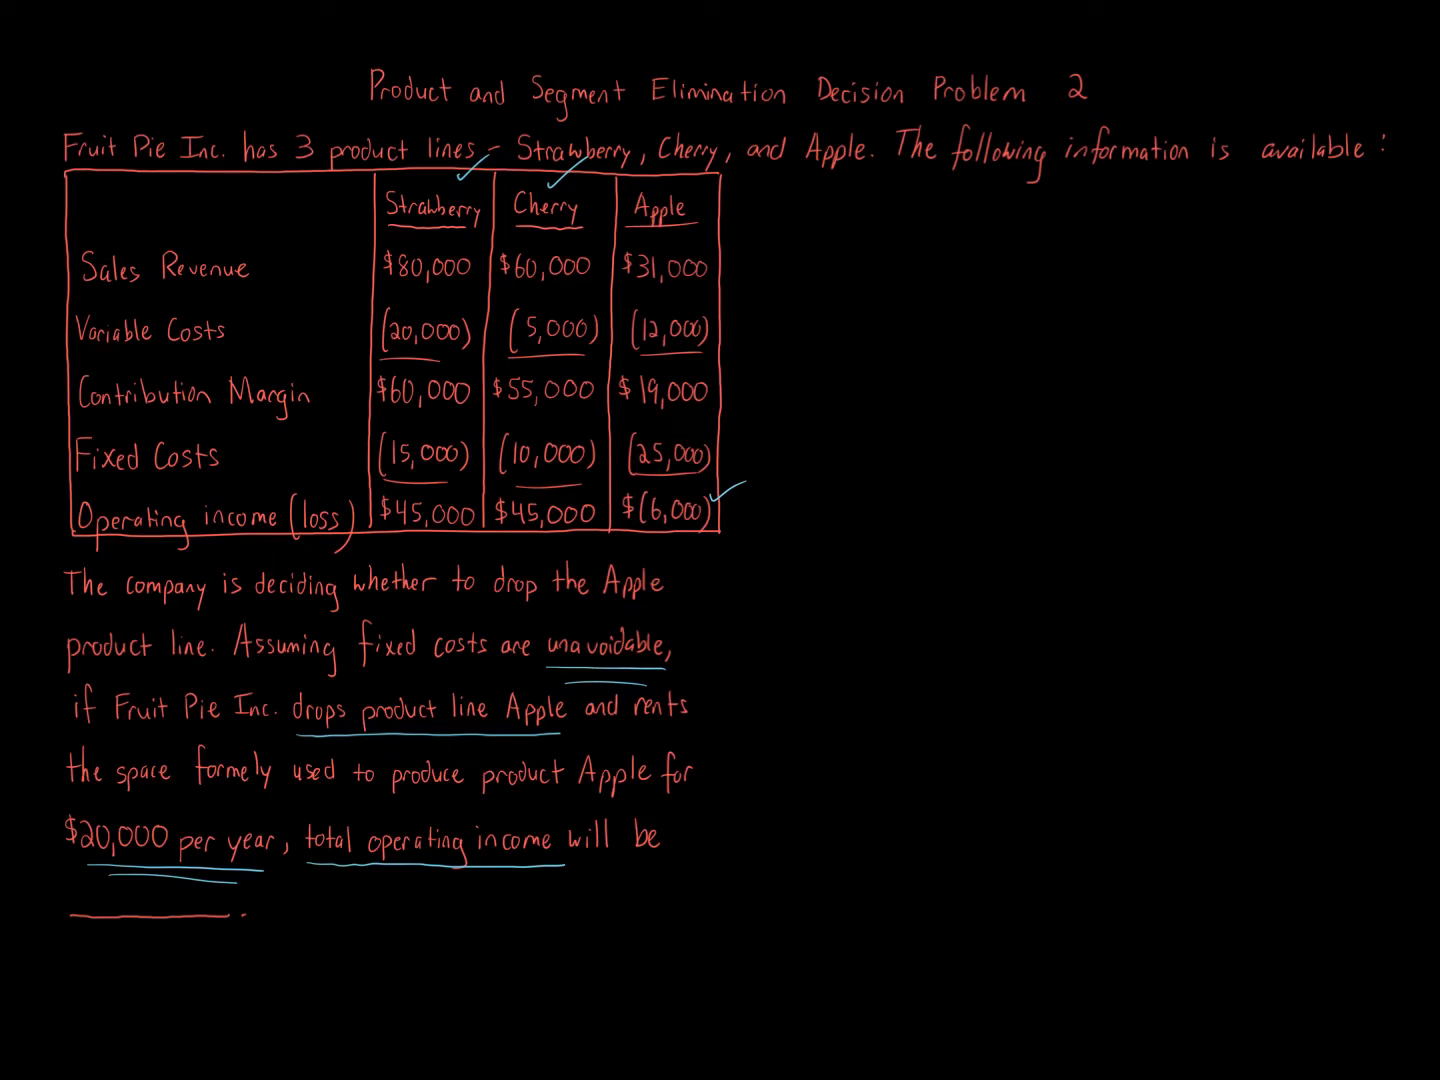
# Step: Write the Strawberry and Cherry headings and circle both $45,000 operating incomes
pyautogui.write('Strawberry')
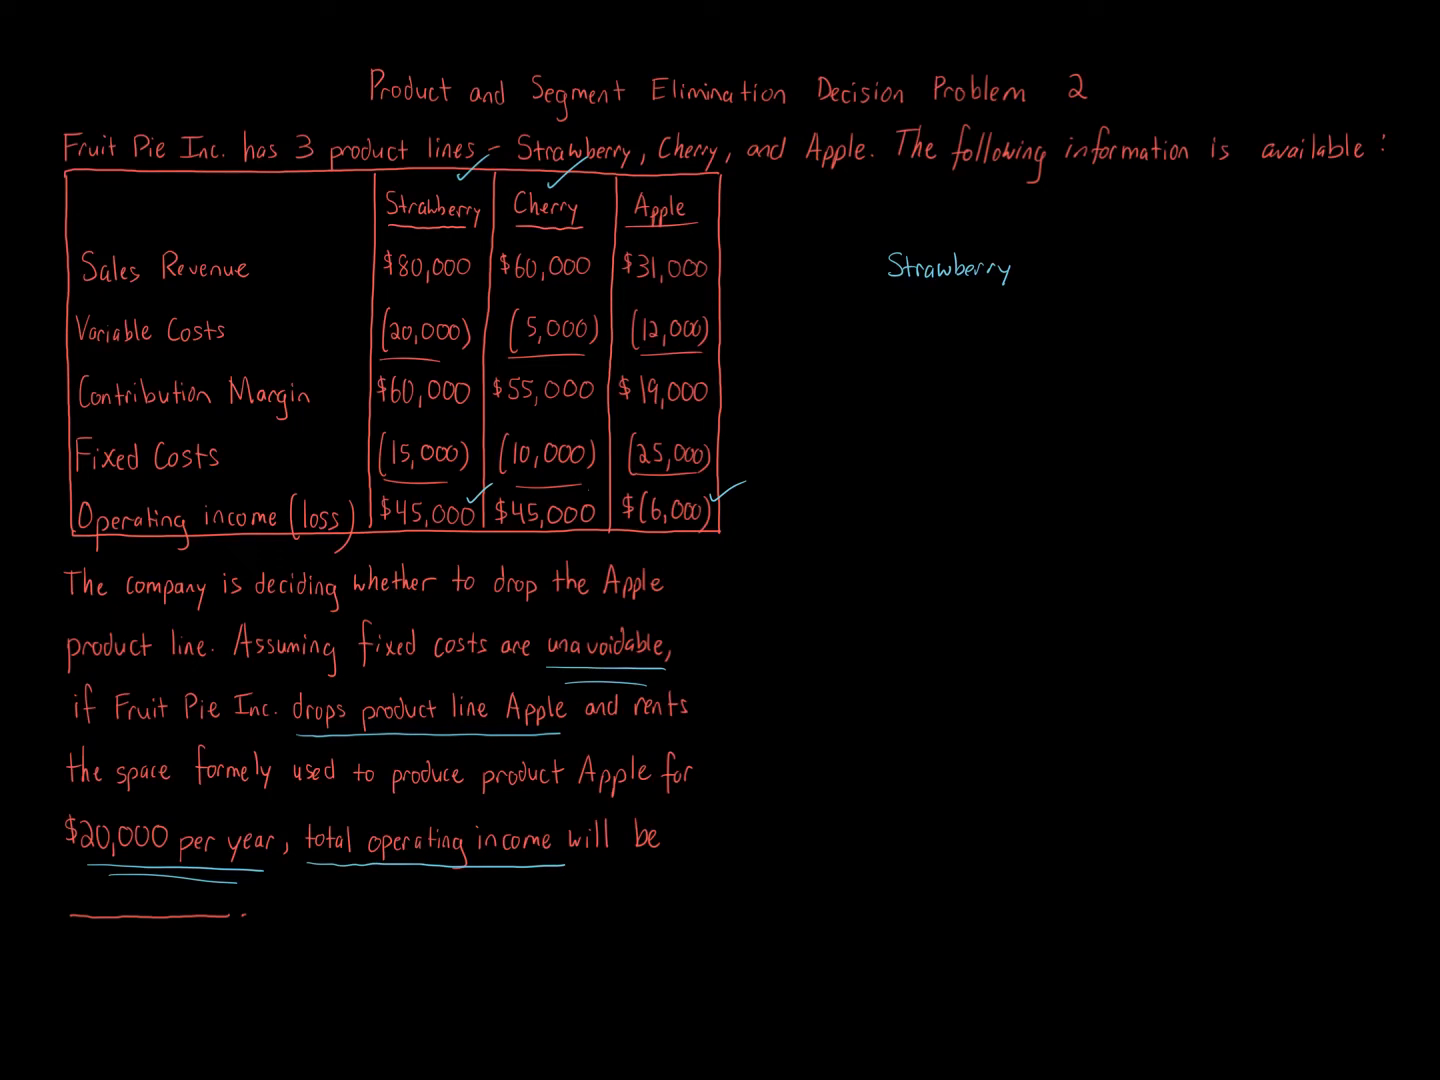
pyautogui.click(598, 495)
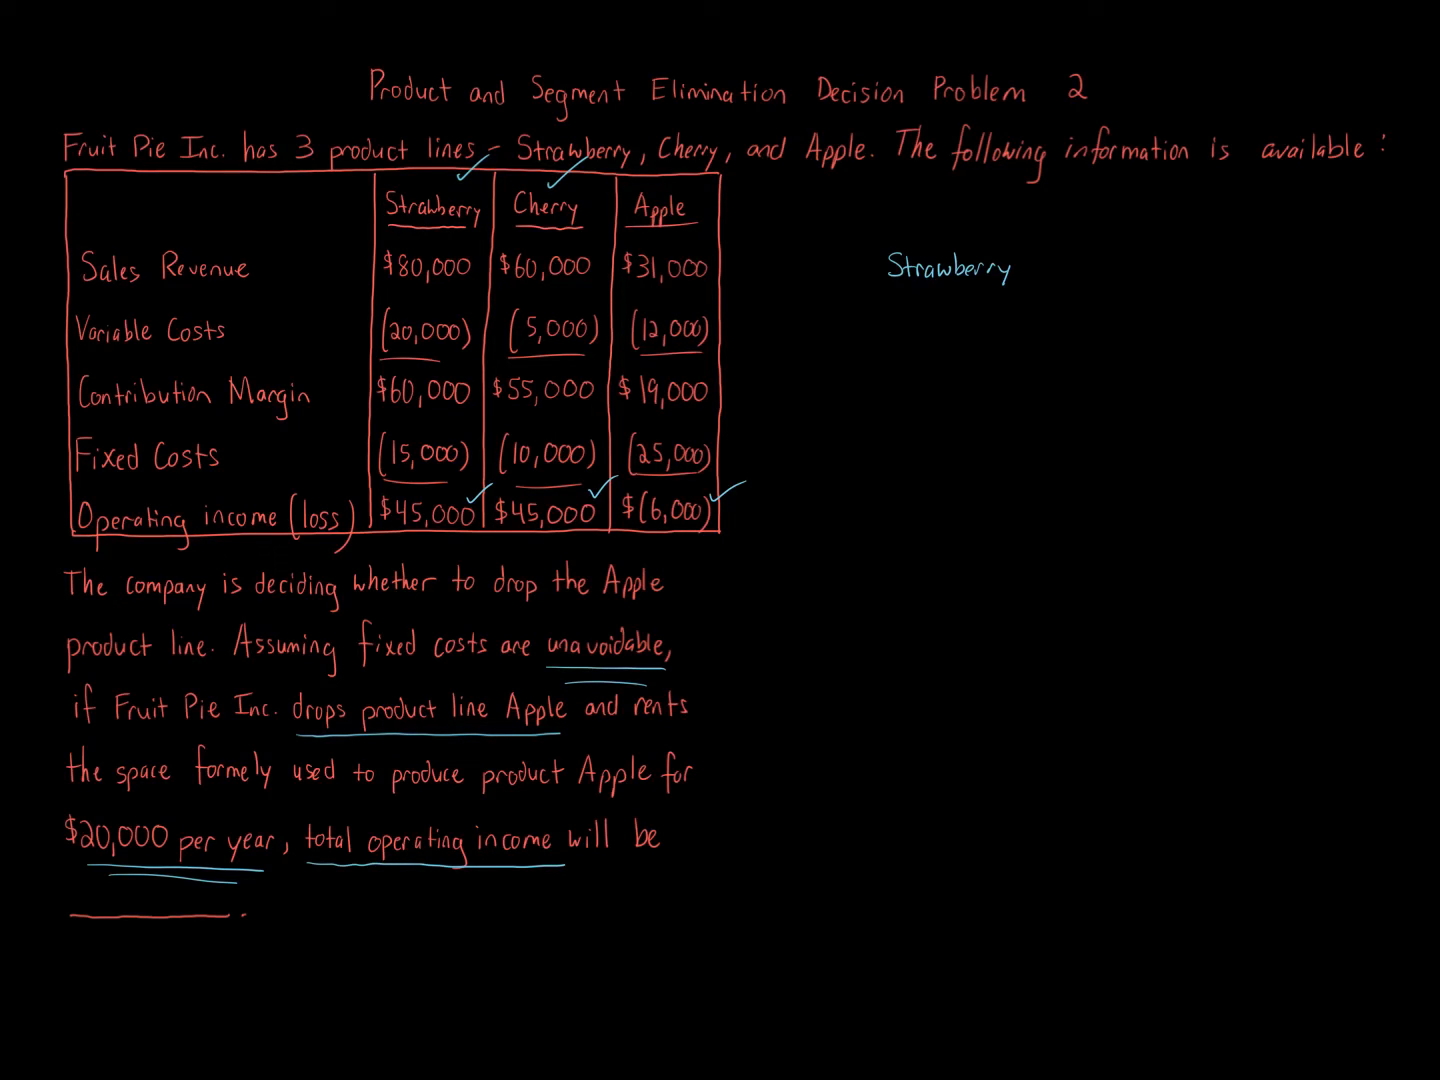
pyautogui.moveTo(370, 490); pyautogui.dragTo(470, 520)
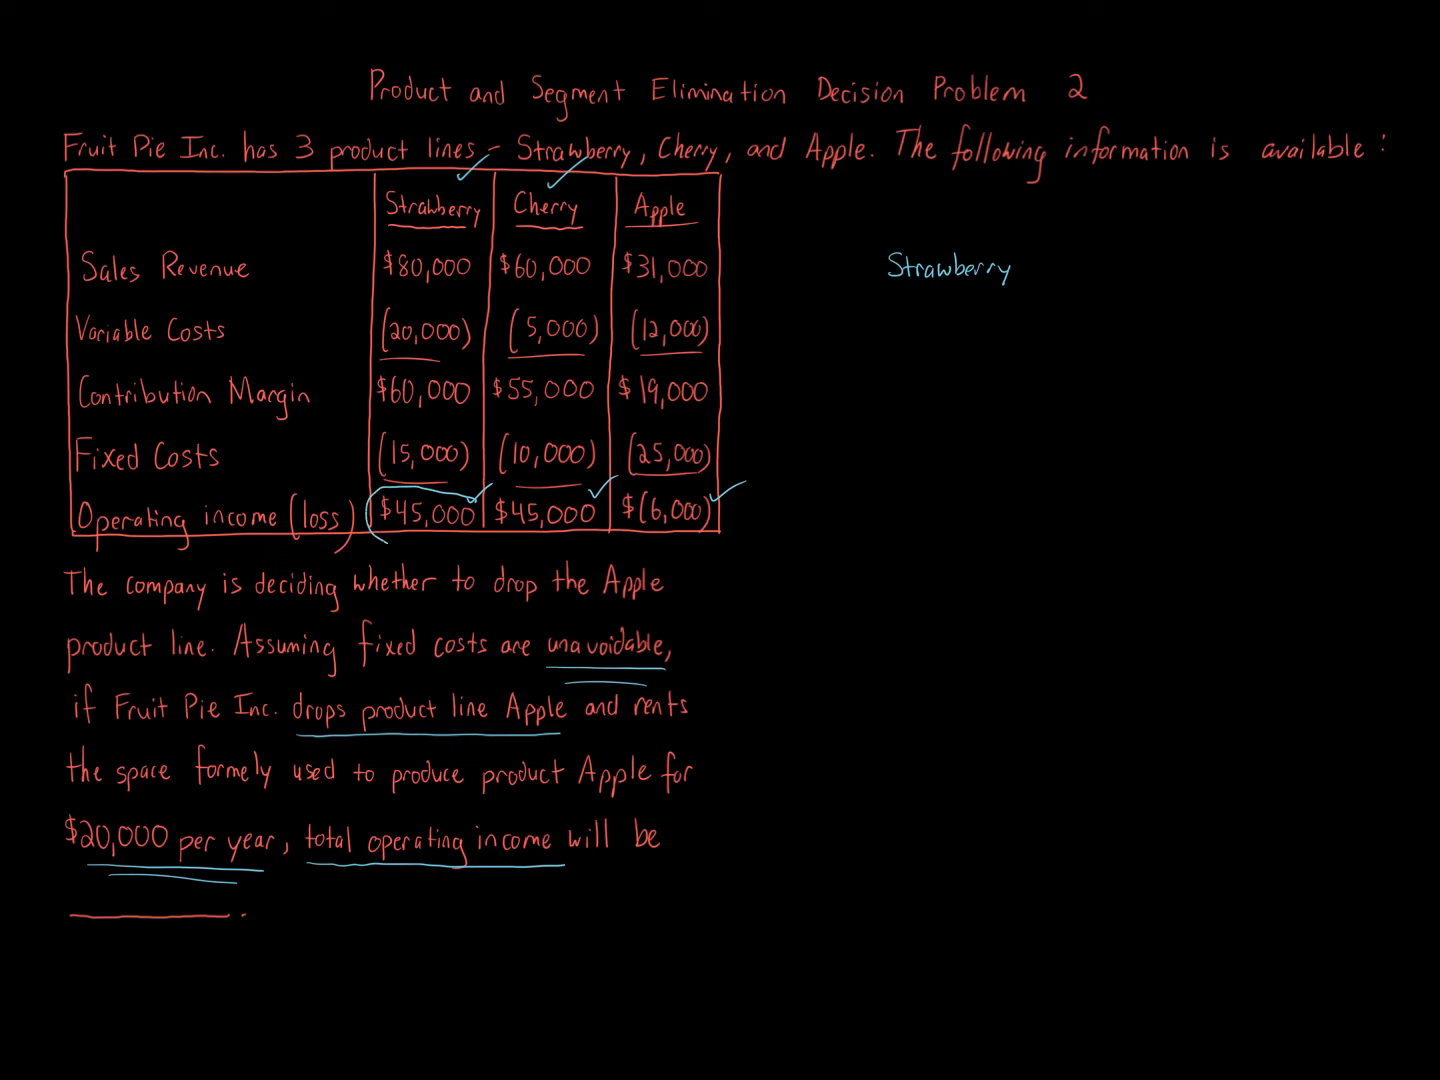
pyautogui.moveTo(380, 500); pyautogui.dragTo(490, 540)
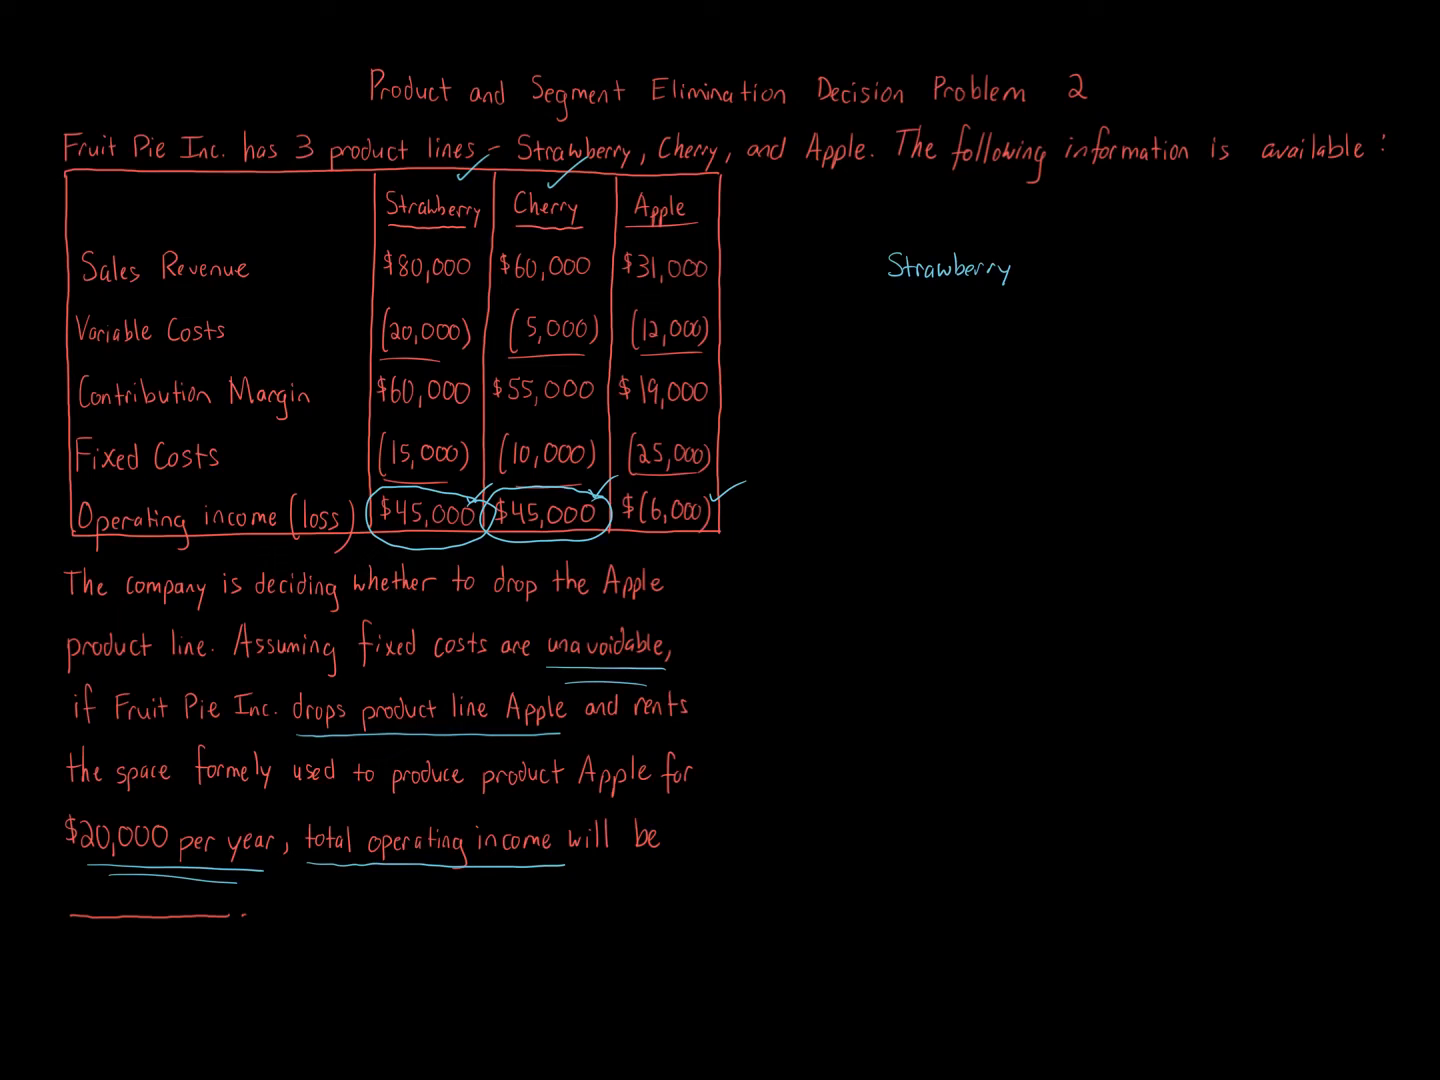
pyautogui.write('Cherry')
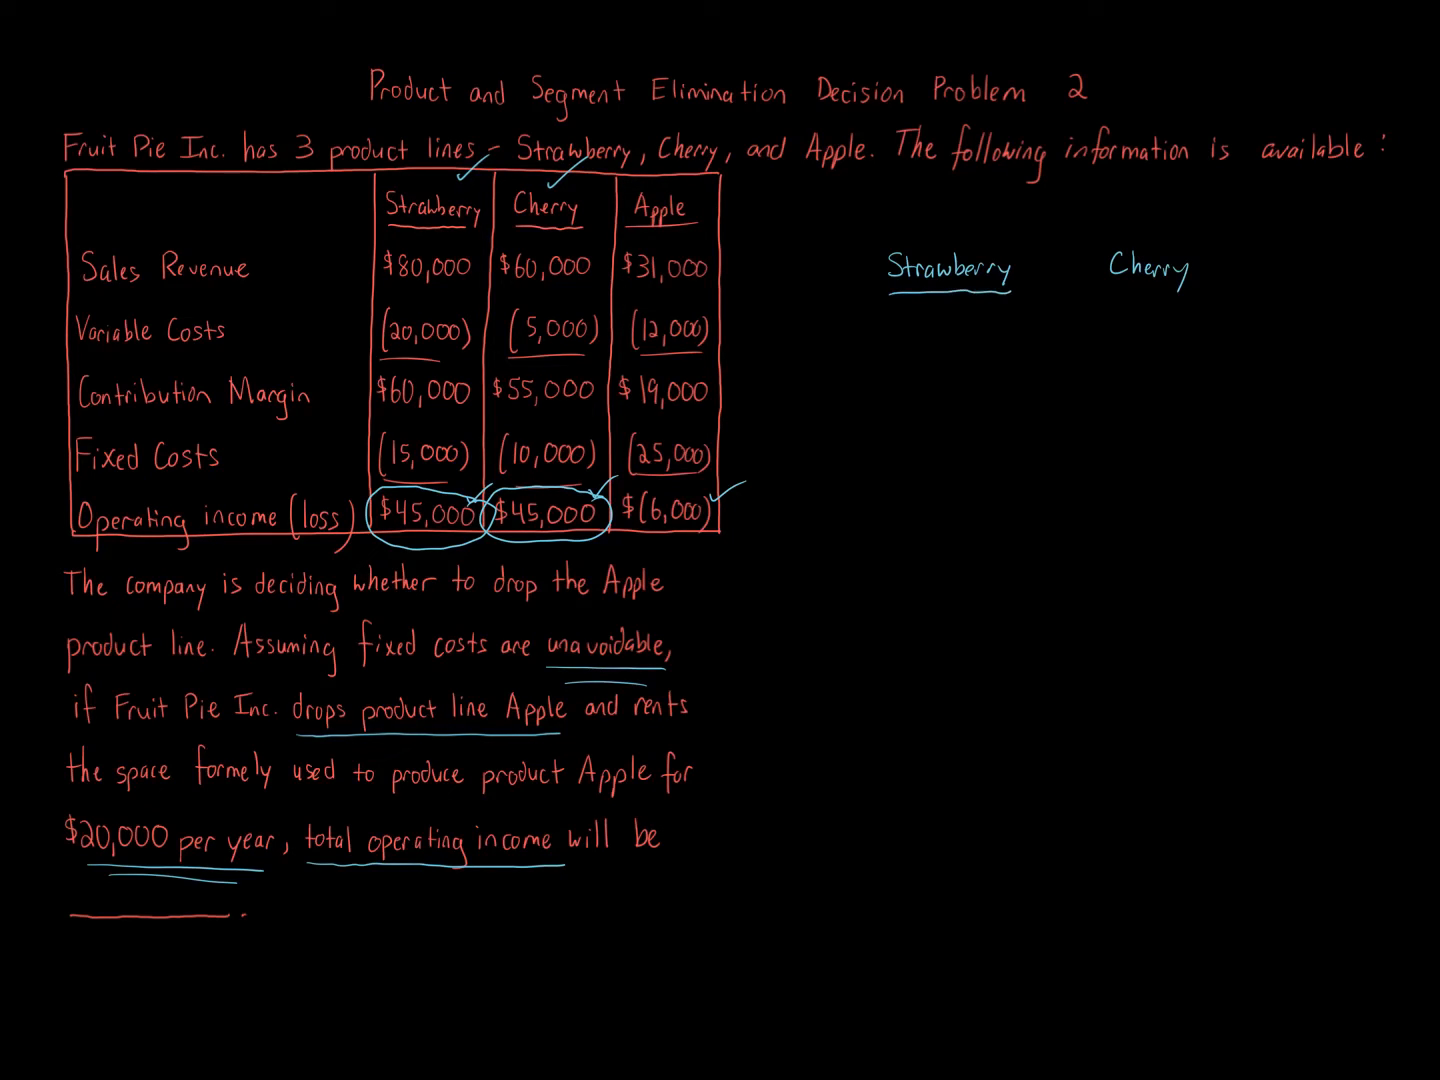
pyautogui.moveTo(1110, 290); pyautogui.dragTo(1205, 290)
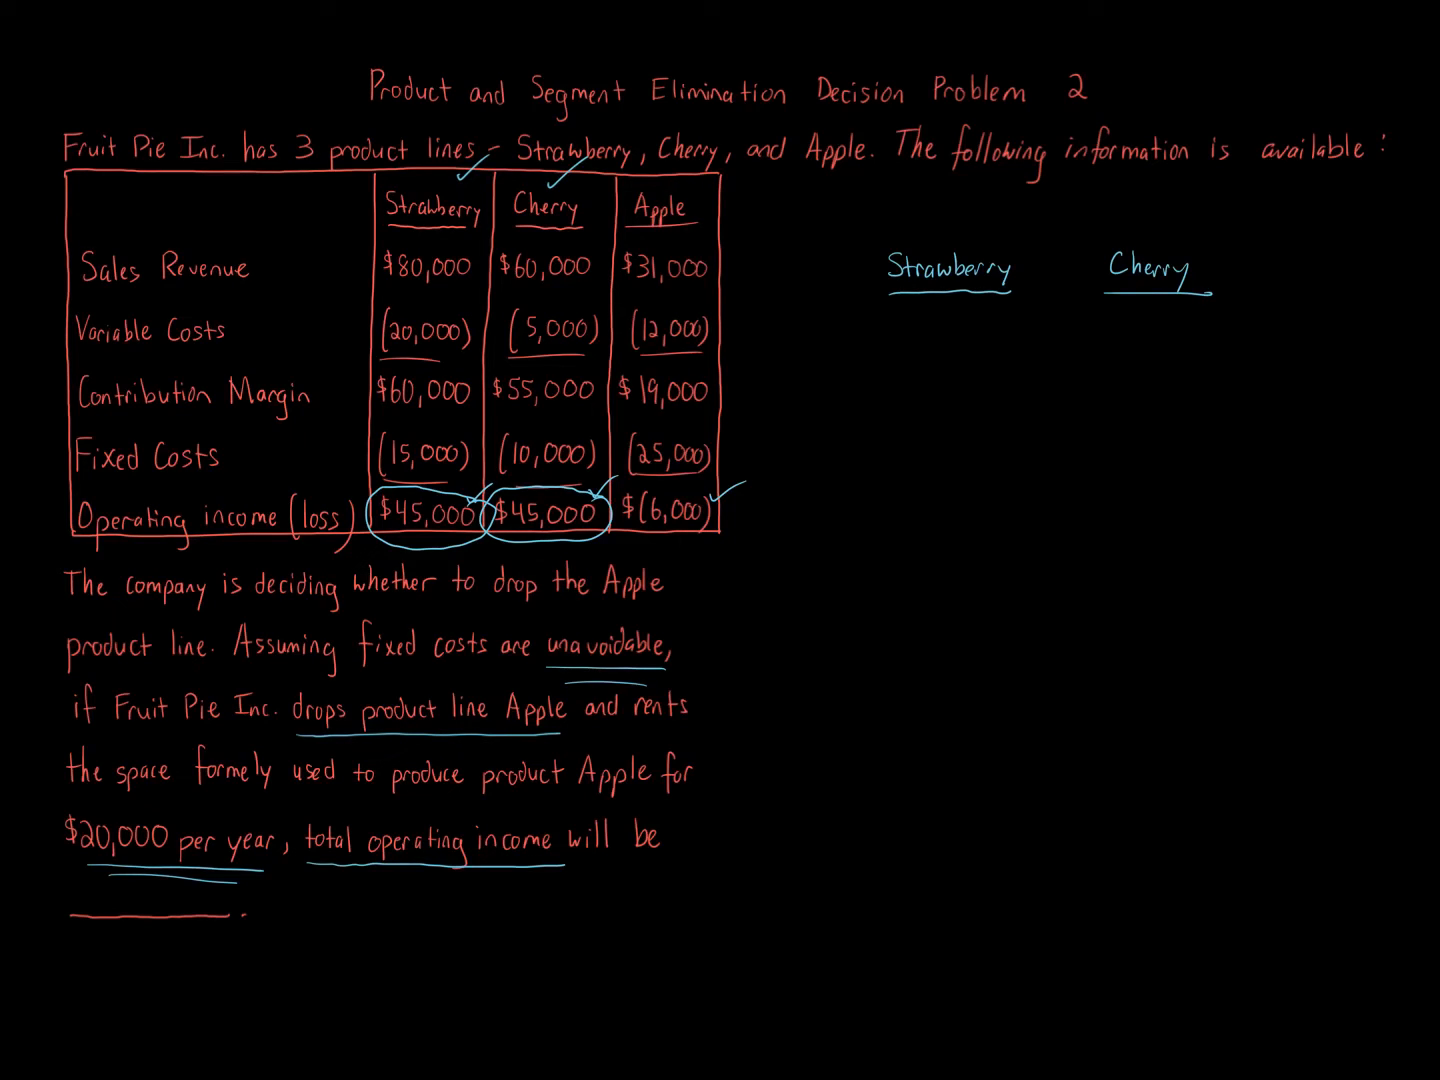
# Step: Write 'Operating Income 45,000 45,000' and the 90,000 total beneath
pyautogui.write('Operating')
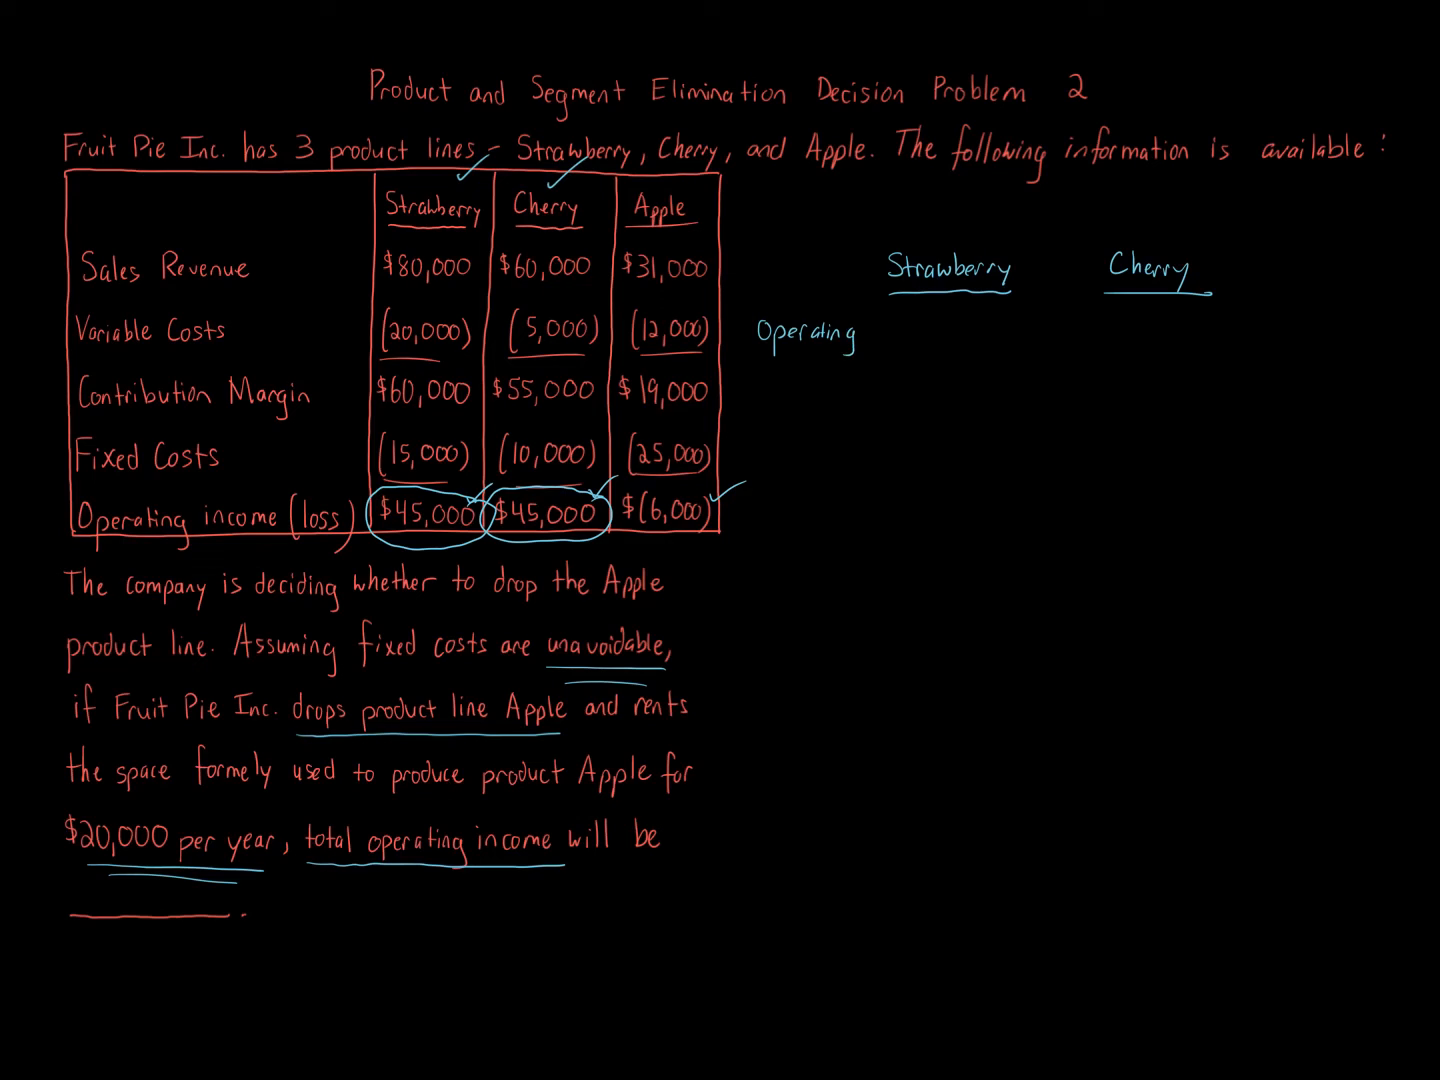
pyautogui.write('Incor')
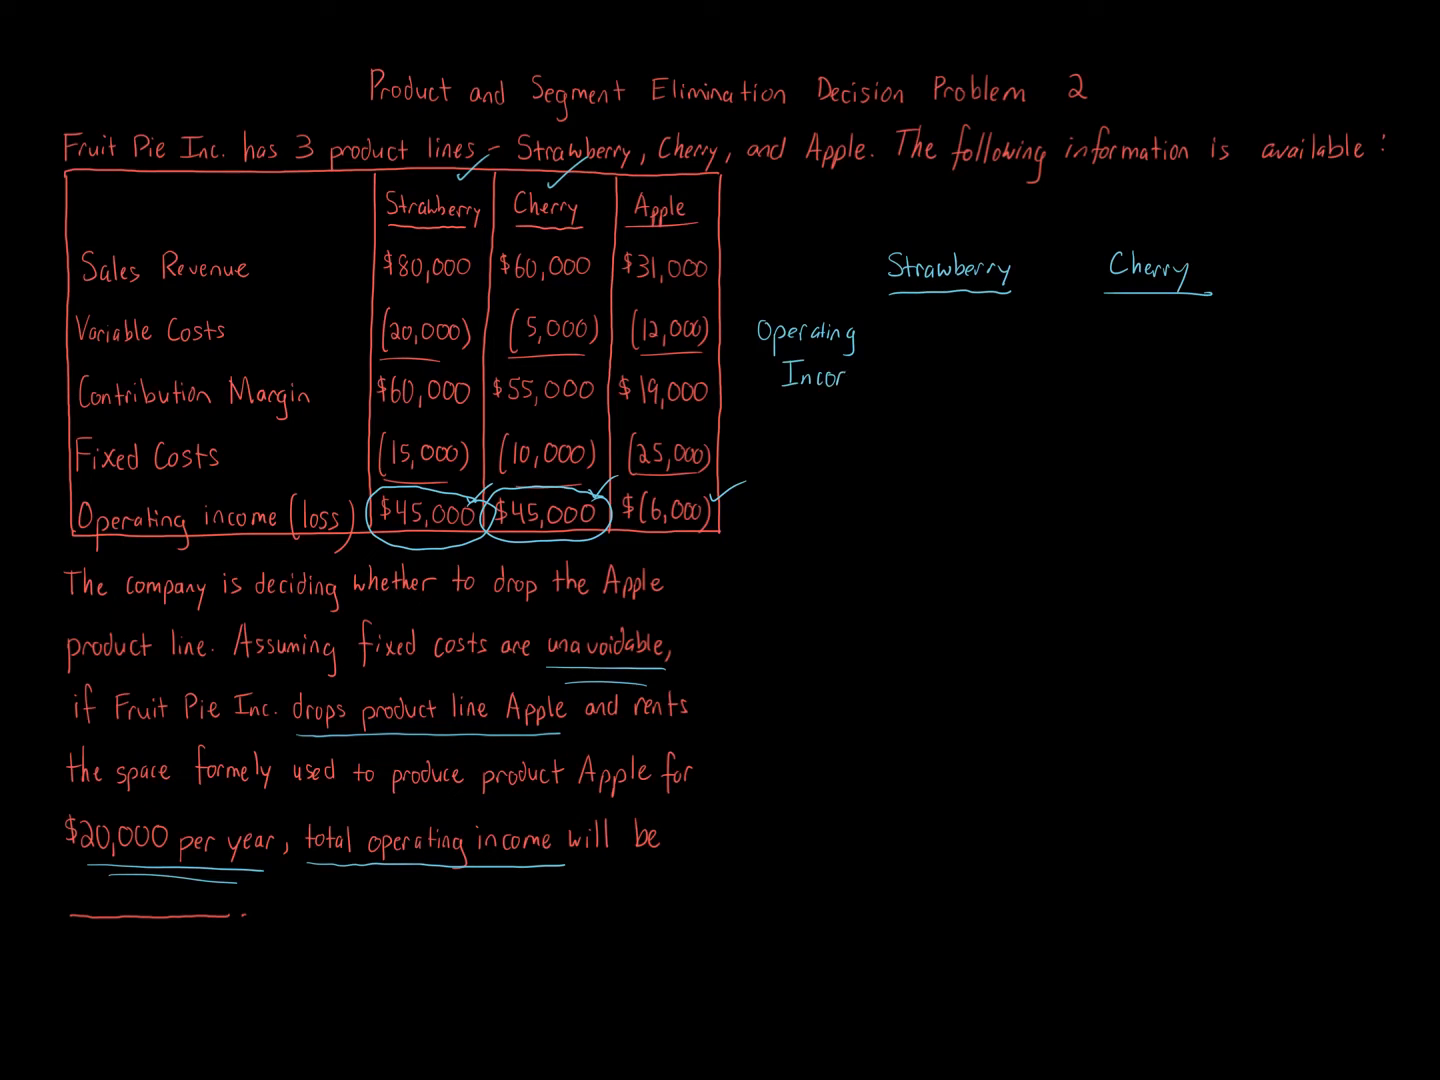
pyautogui.write('Income')
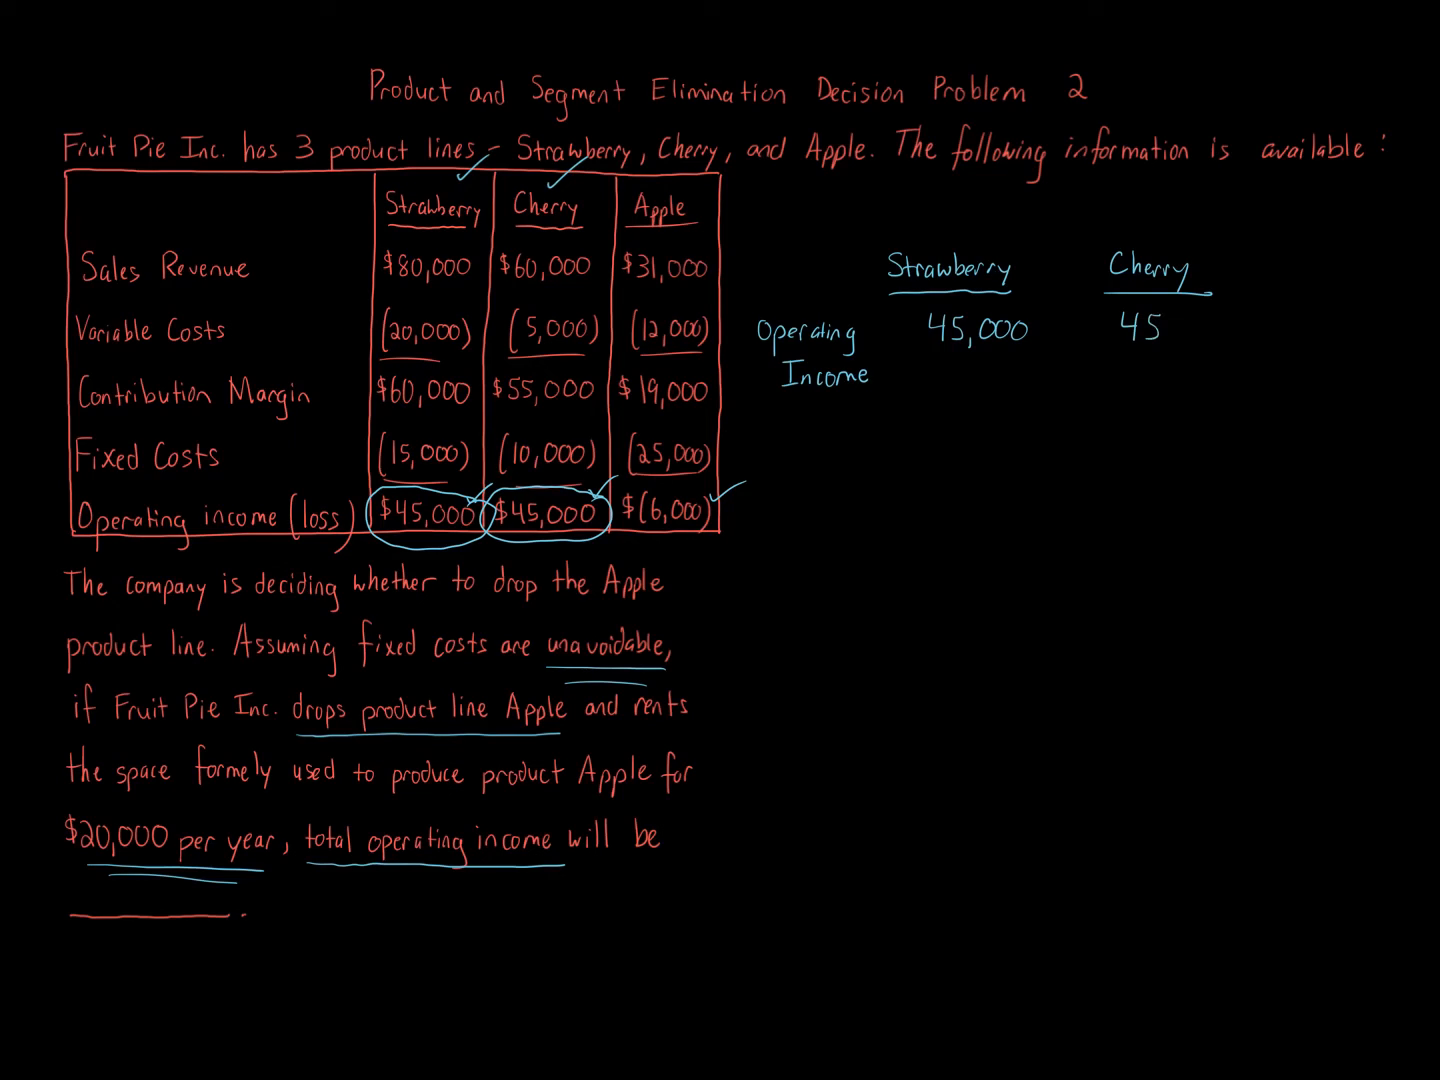
pyautogui.write(',000')
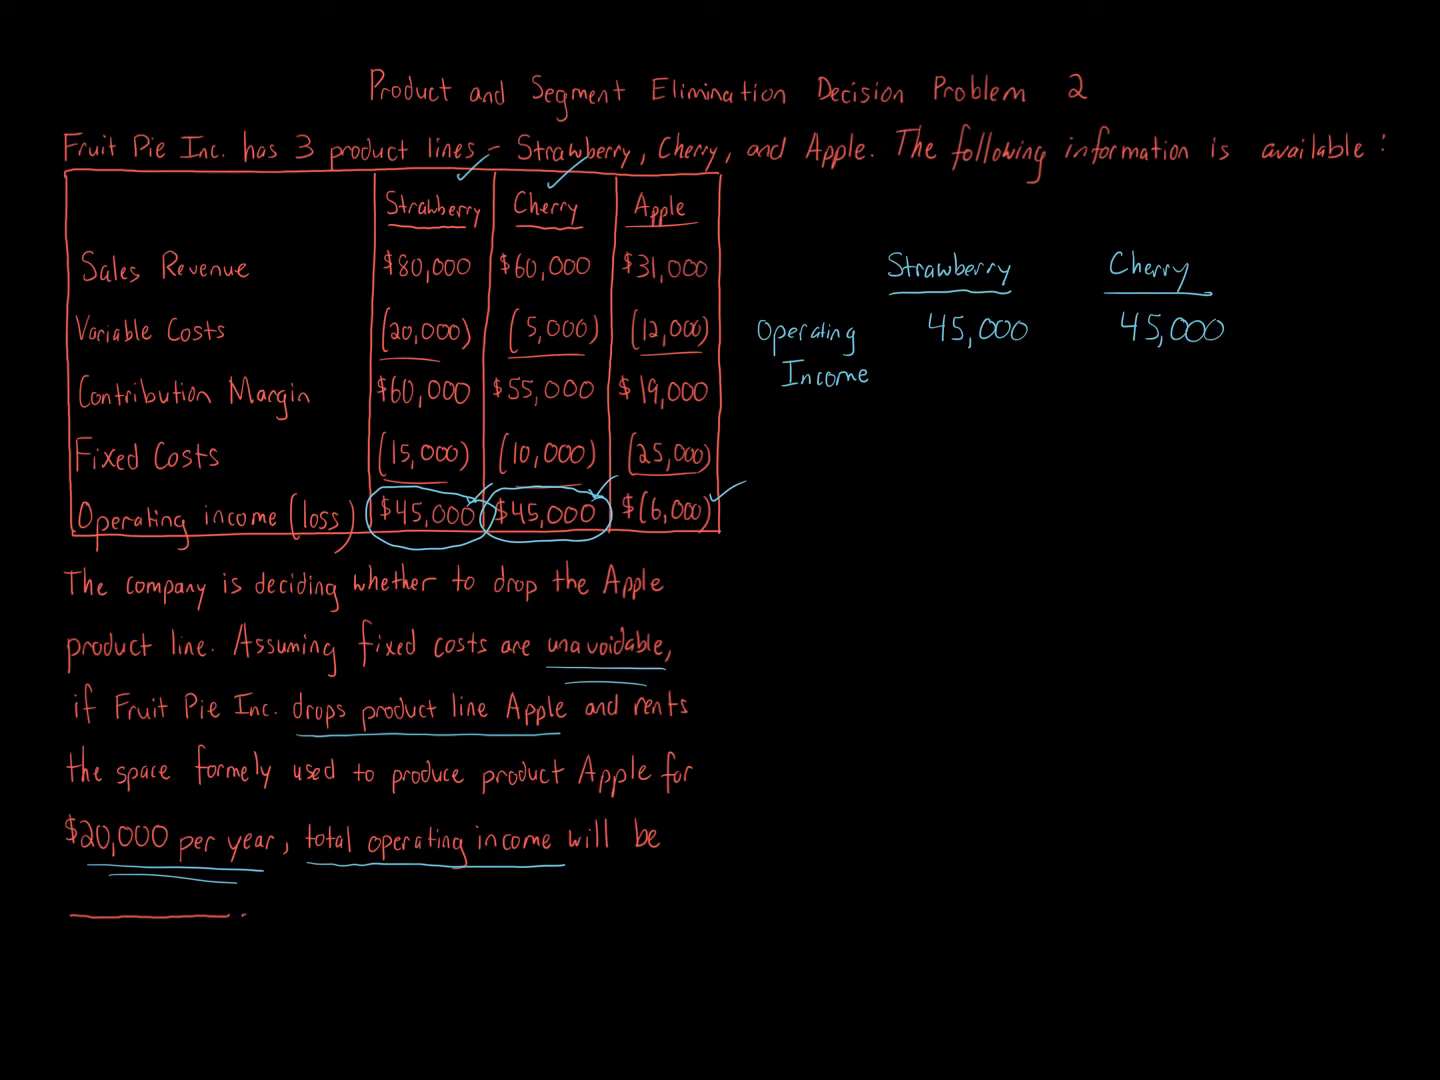
pyautogui.write('Tot')
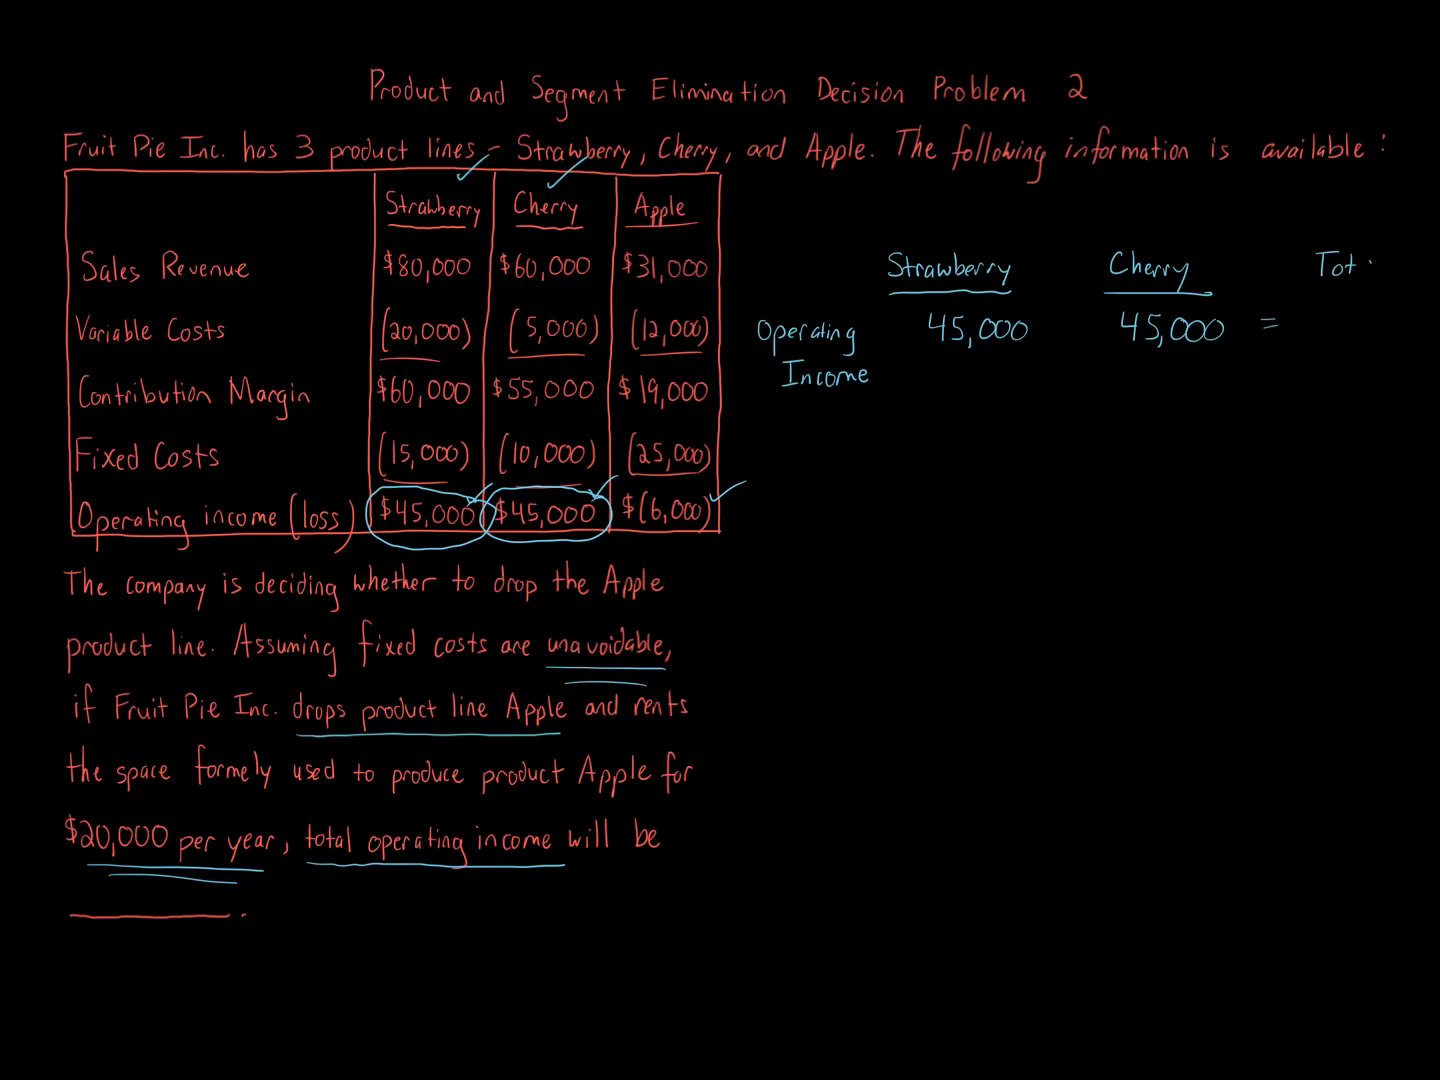
pyautogui.write('90,')
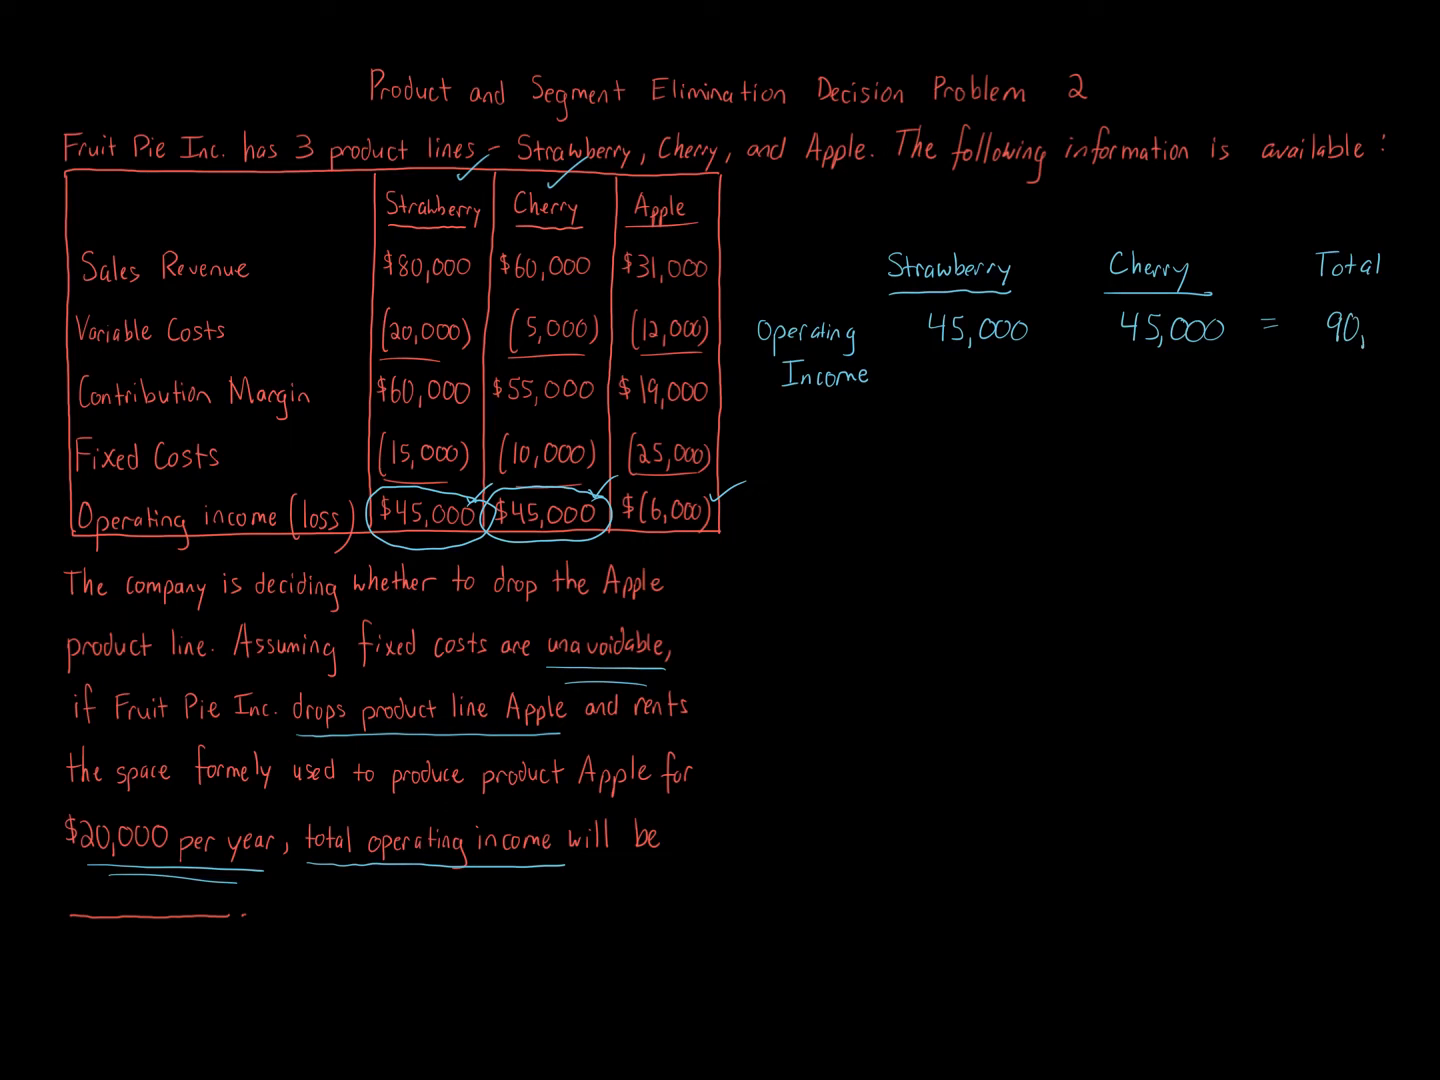
pyautogui.write('000')
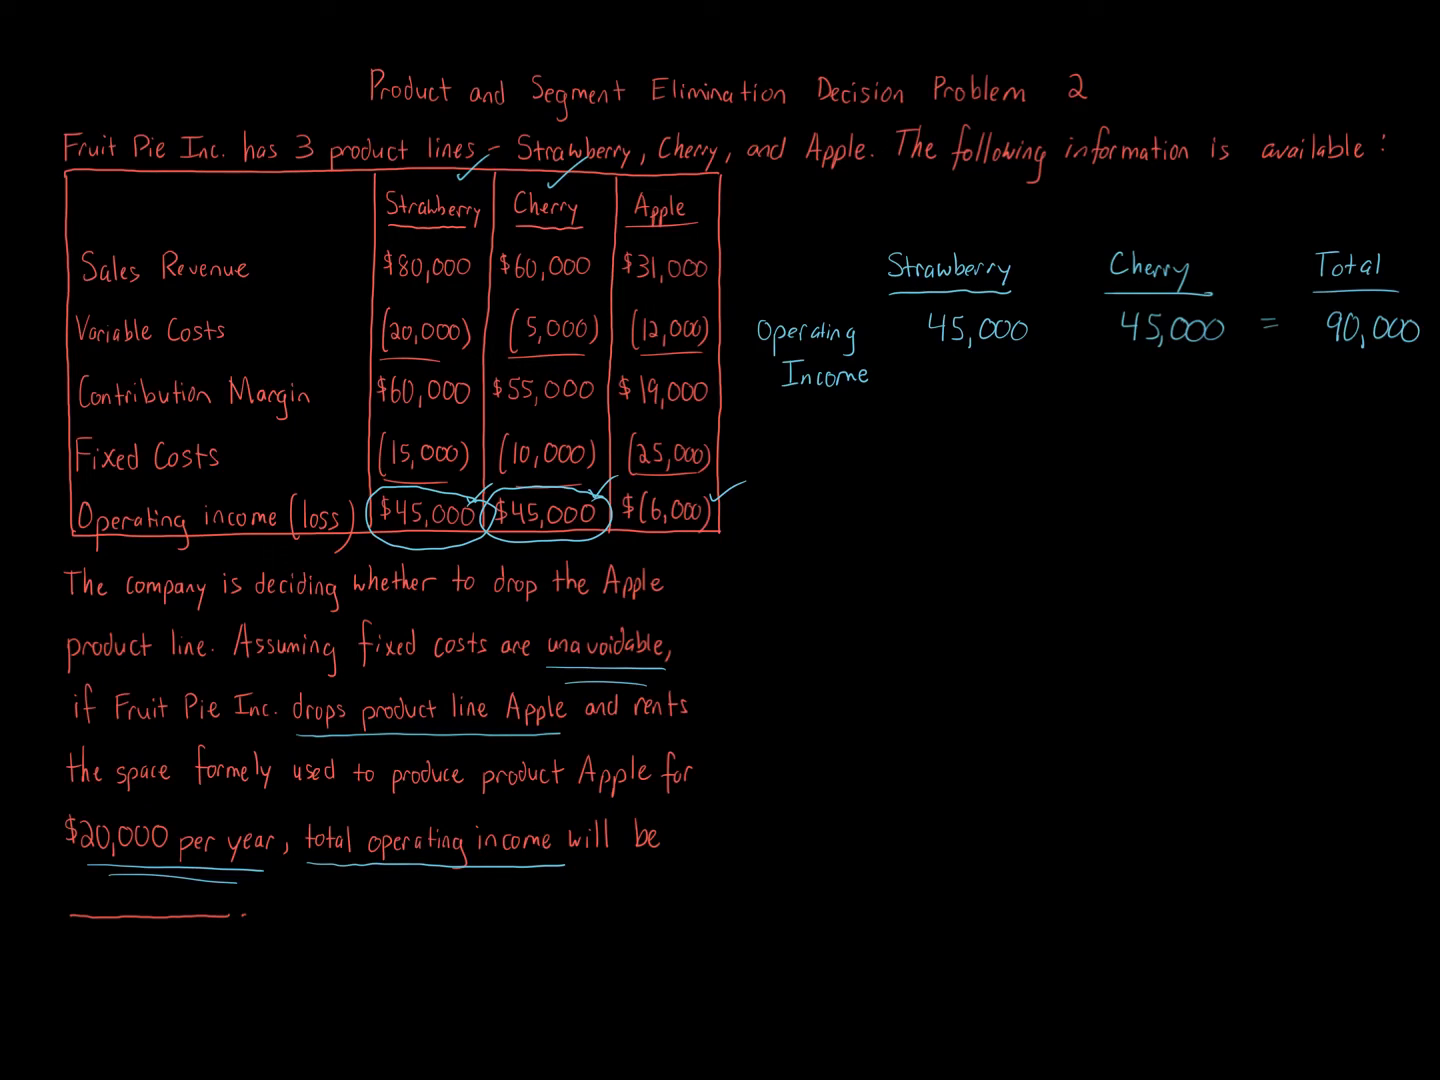
# Step: Circle Apple's (25,000) fixed costs and write 'FC Apple -25,000' under the total
pyautogui.moveTo(605, 440); pyautogui.dragTo(720, 430)
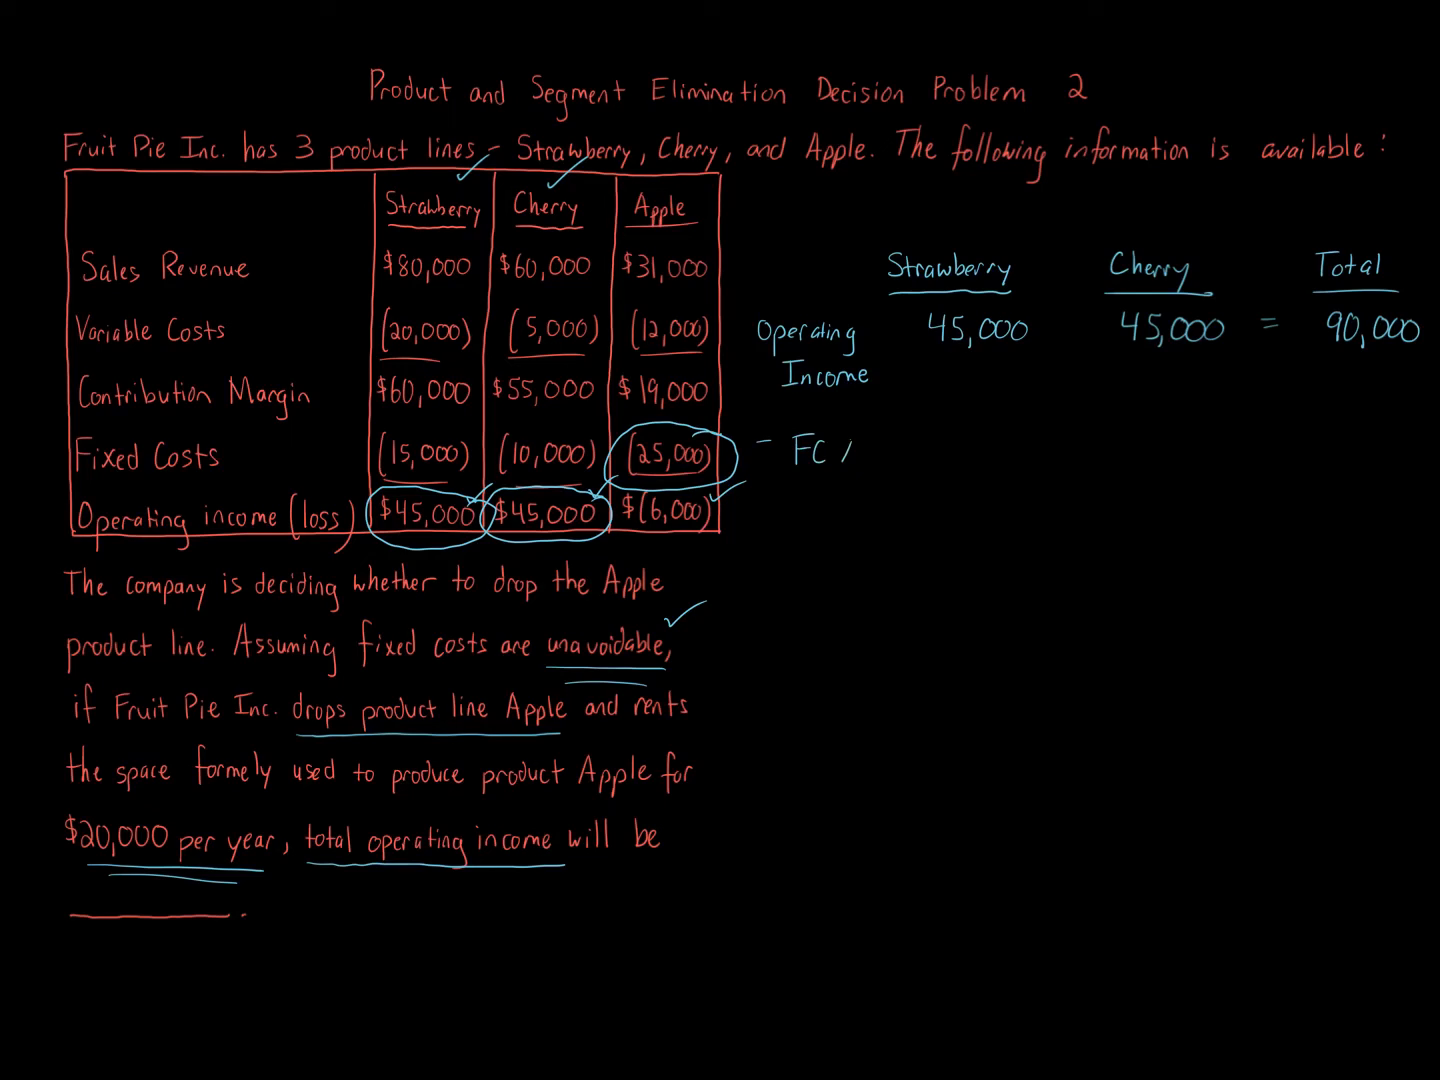
pyautogui.write('Apple')
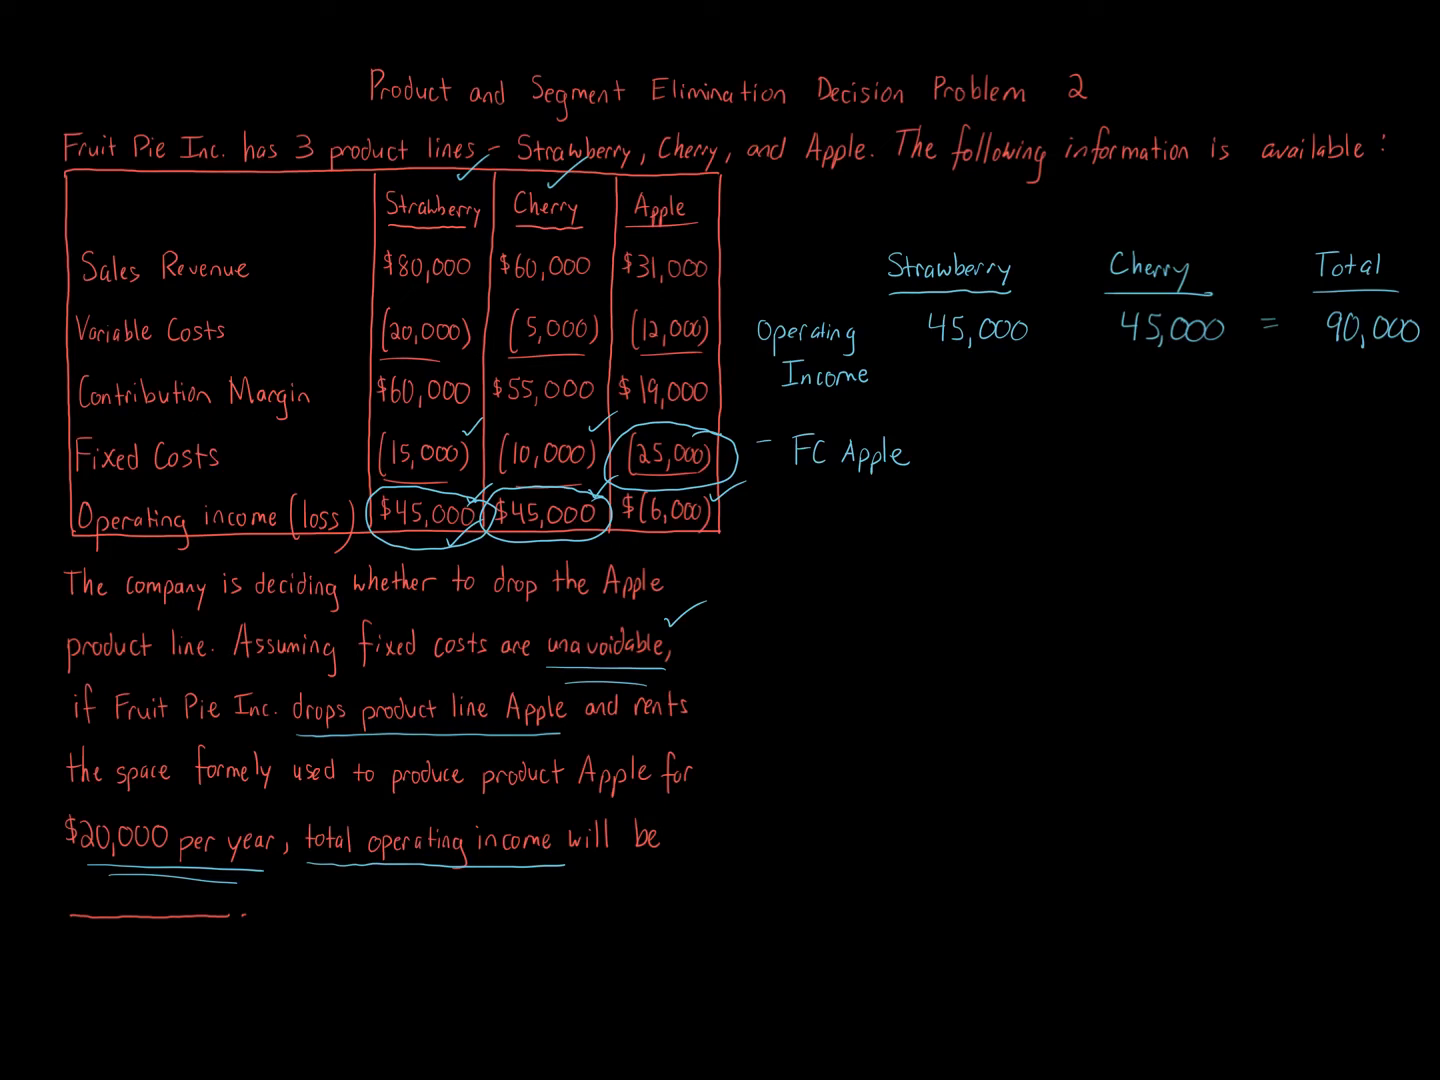
pyautogui.write('-2')
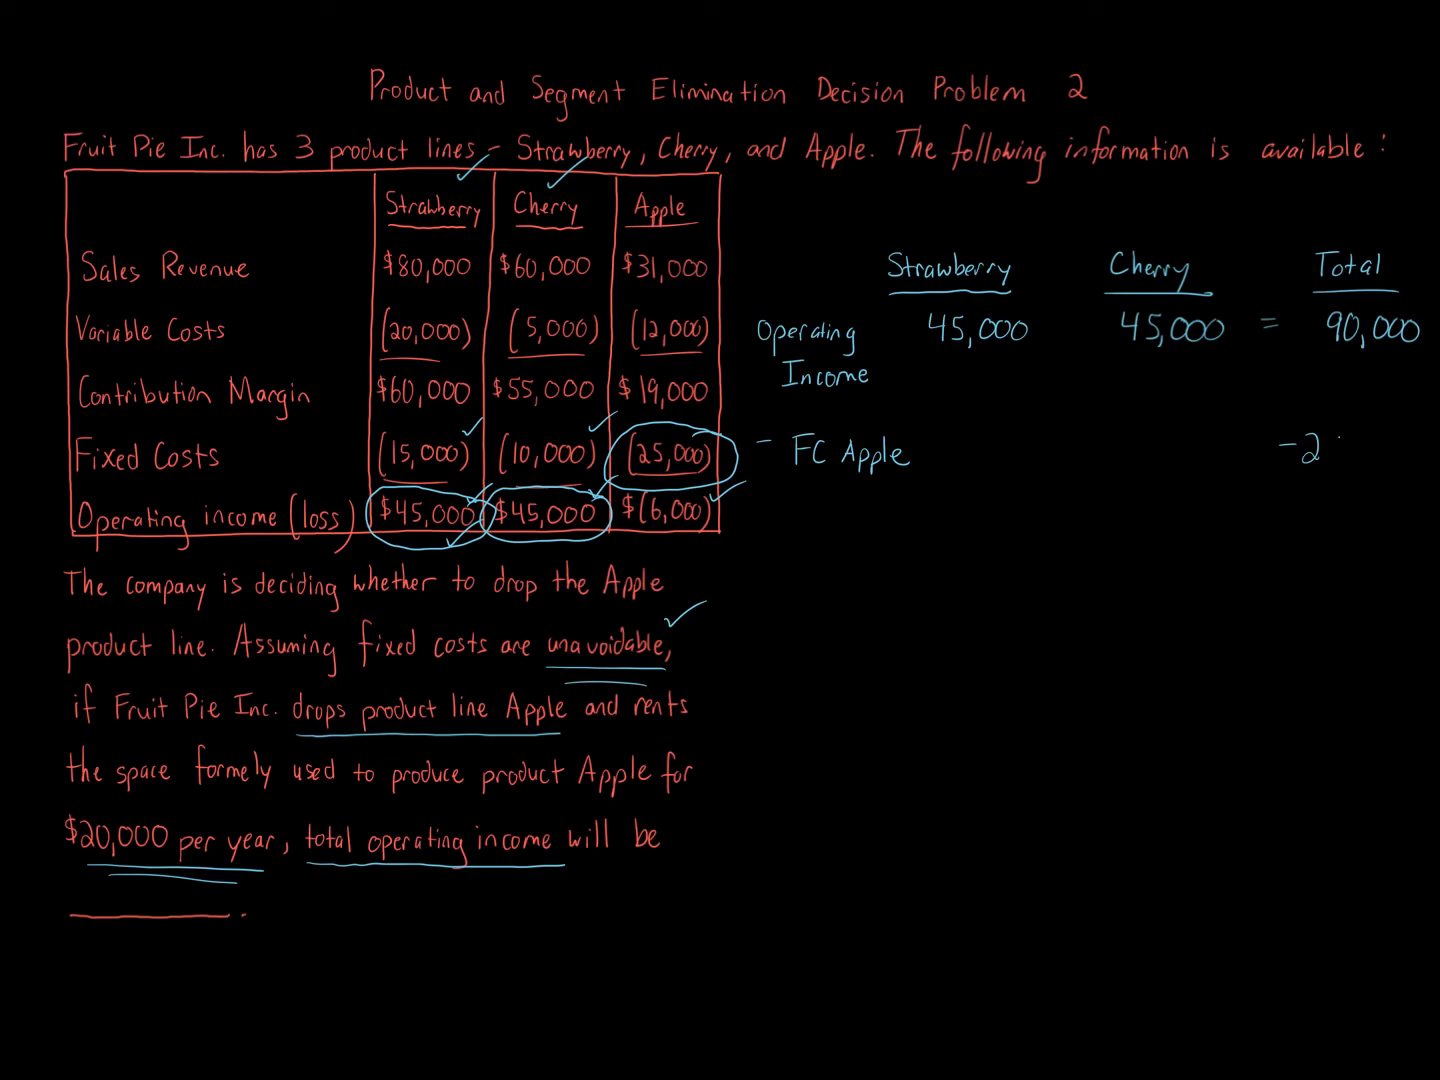
pyautogui.write('-25,000')
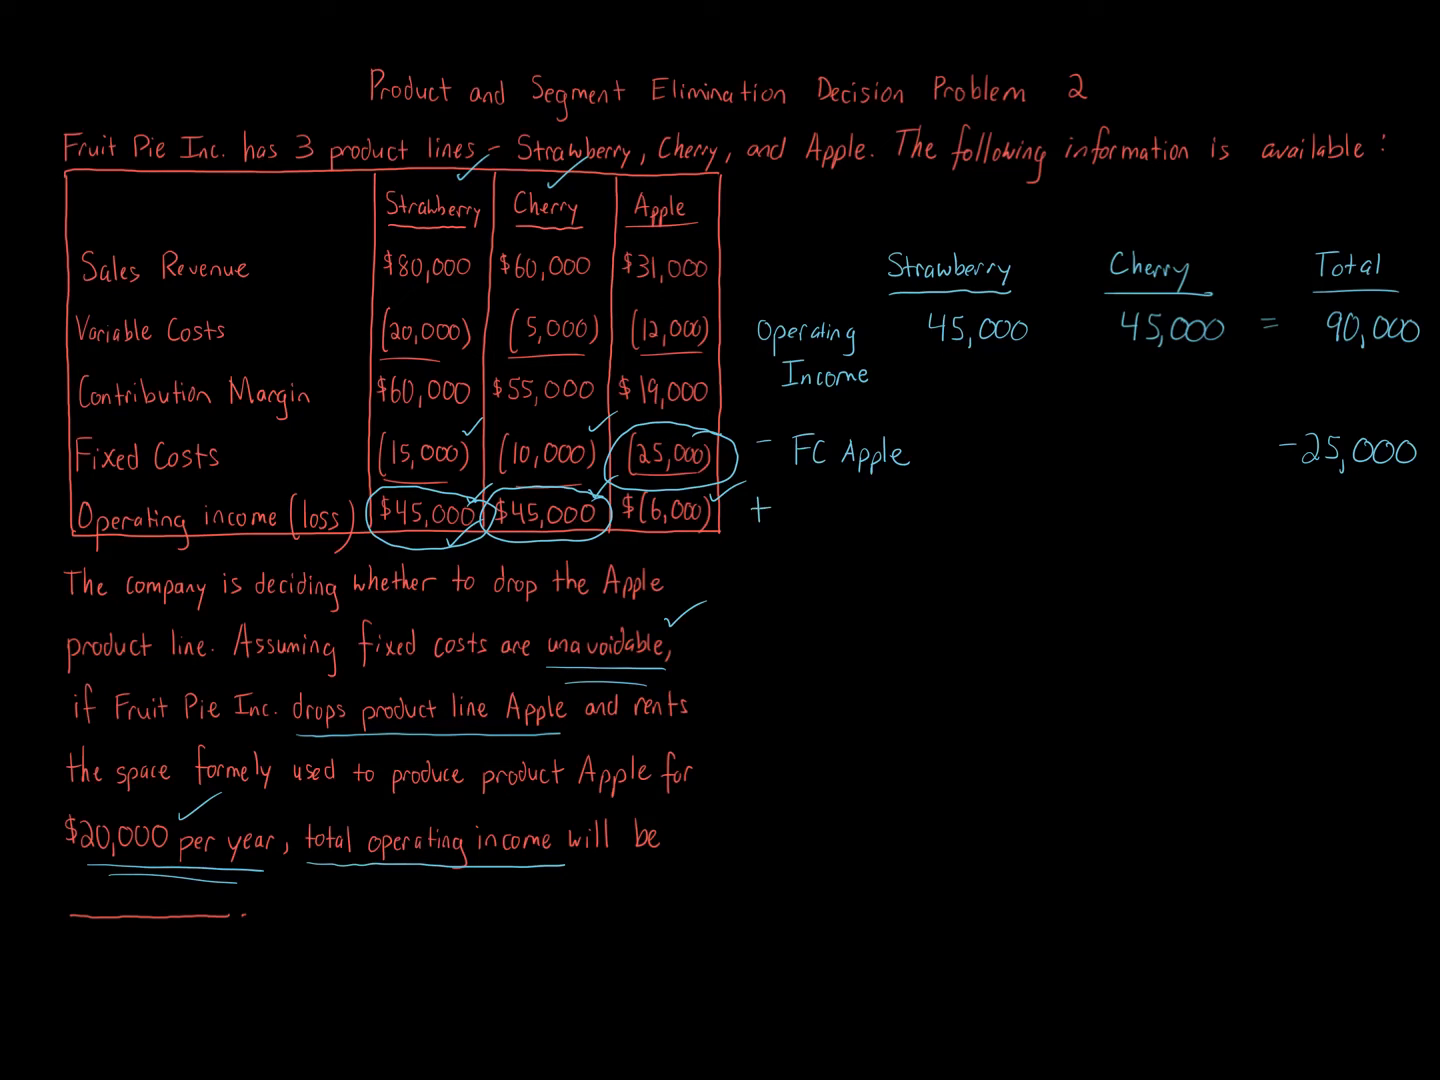
# Step: Write '+ Opp Cost Rent +20,000', draw a sum line, and write the 85,000 total
pyautogui.write('Opp Cost')
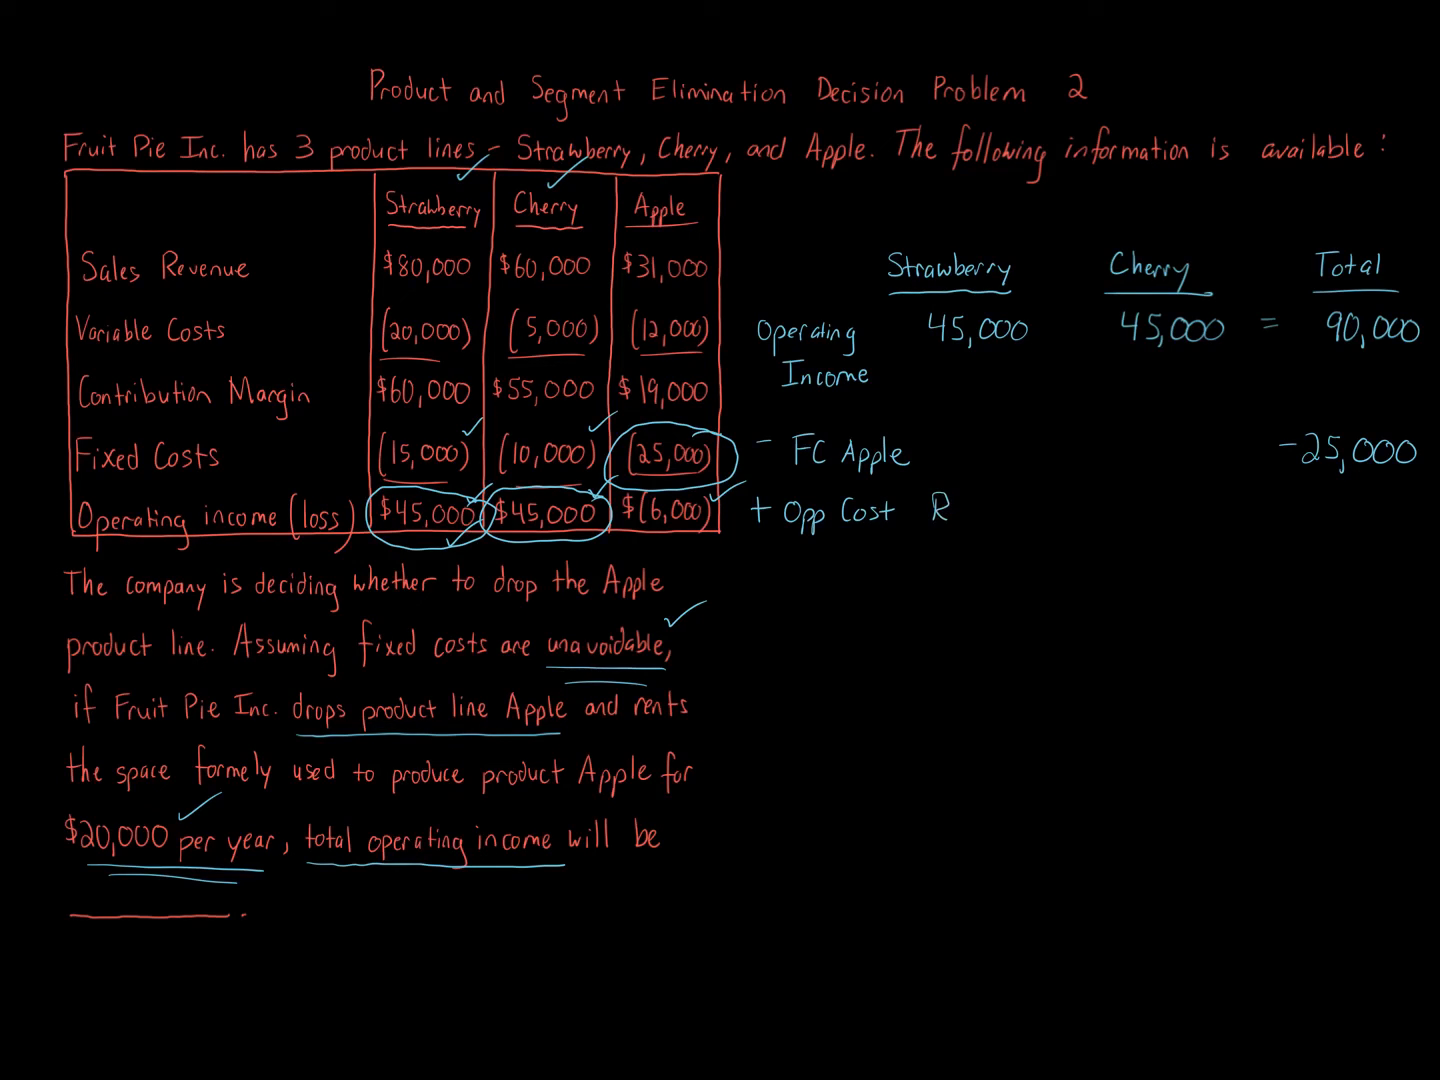
pyautogui.write('Rent')
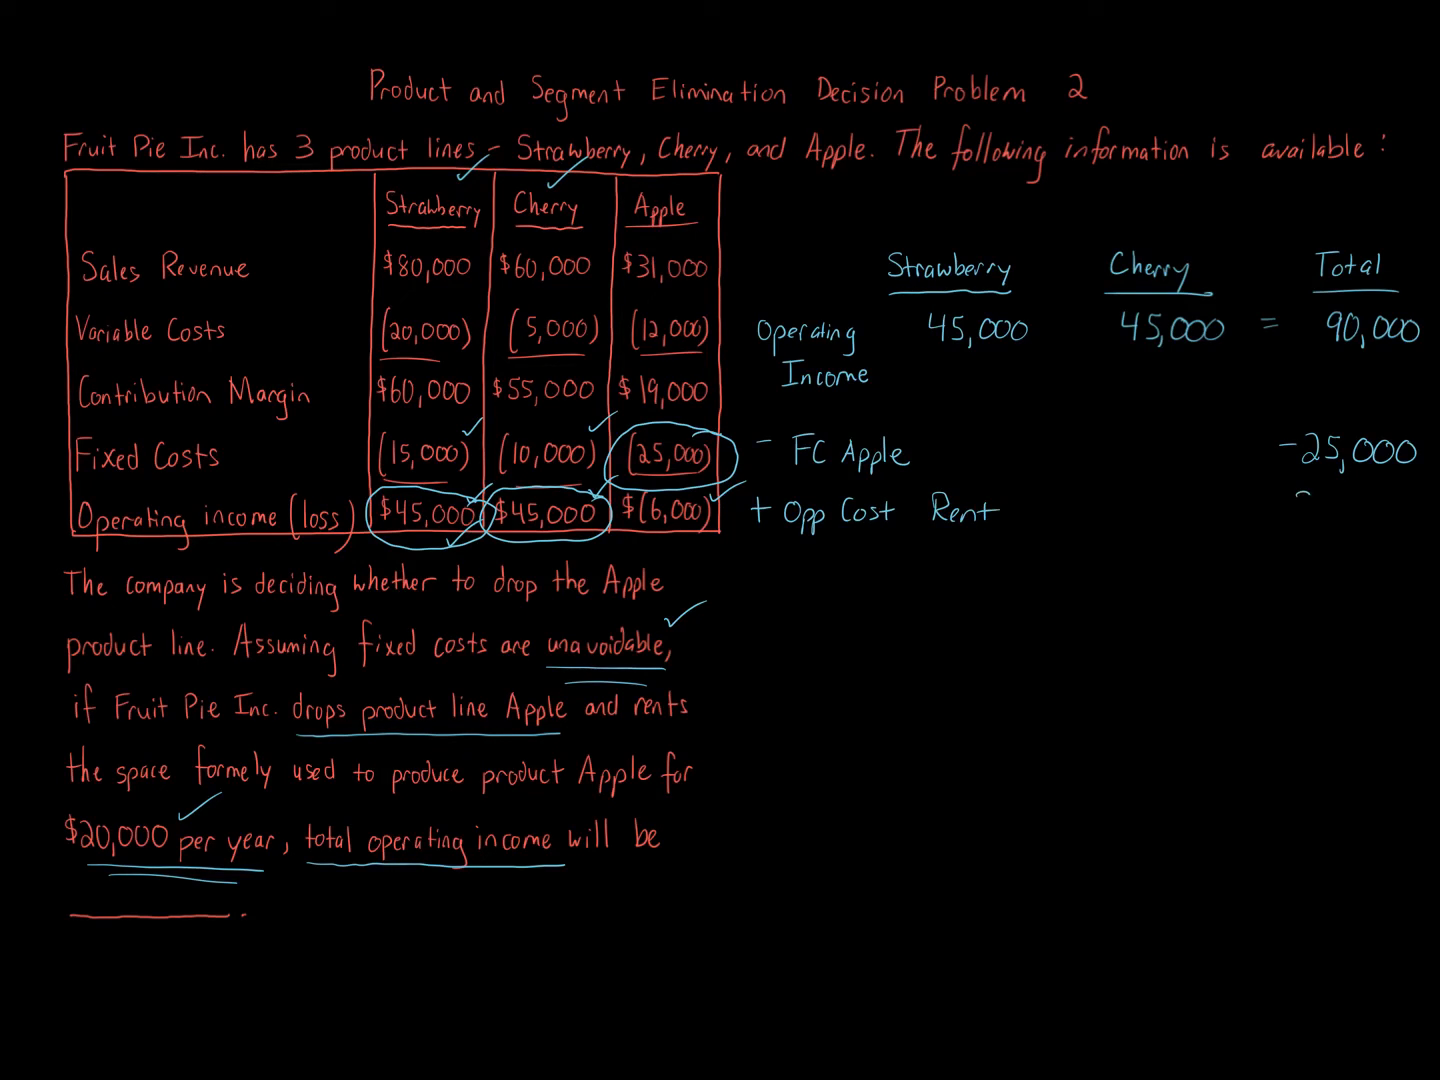
pyautogui.write('20,000')
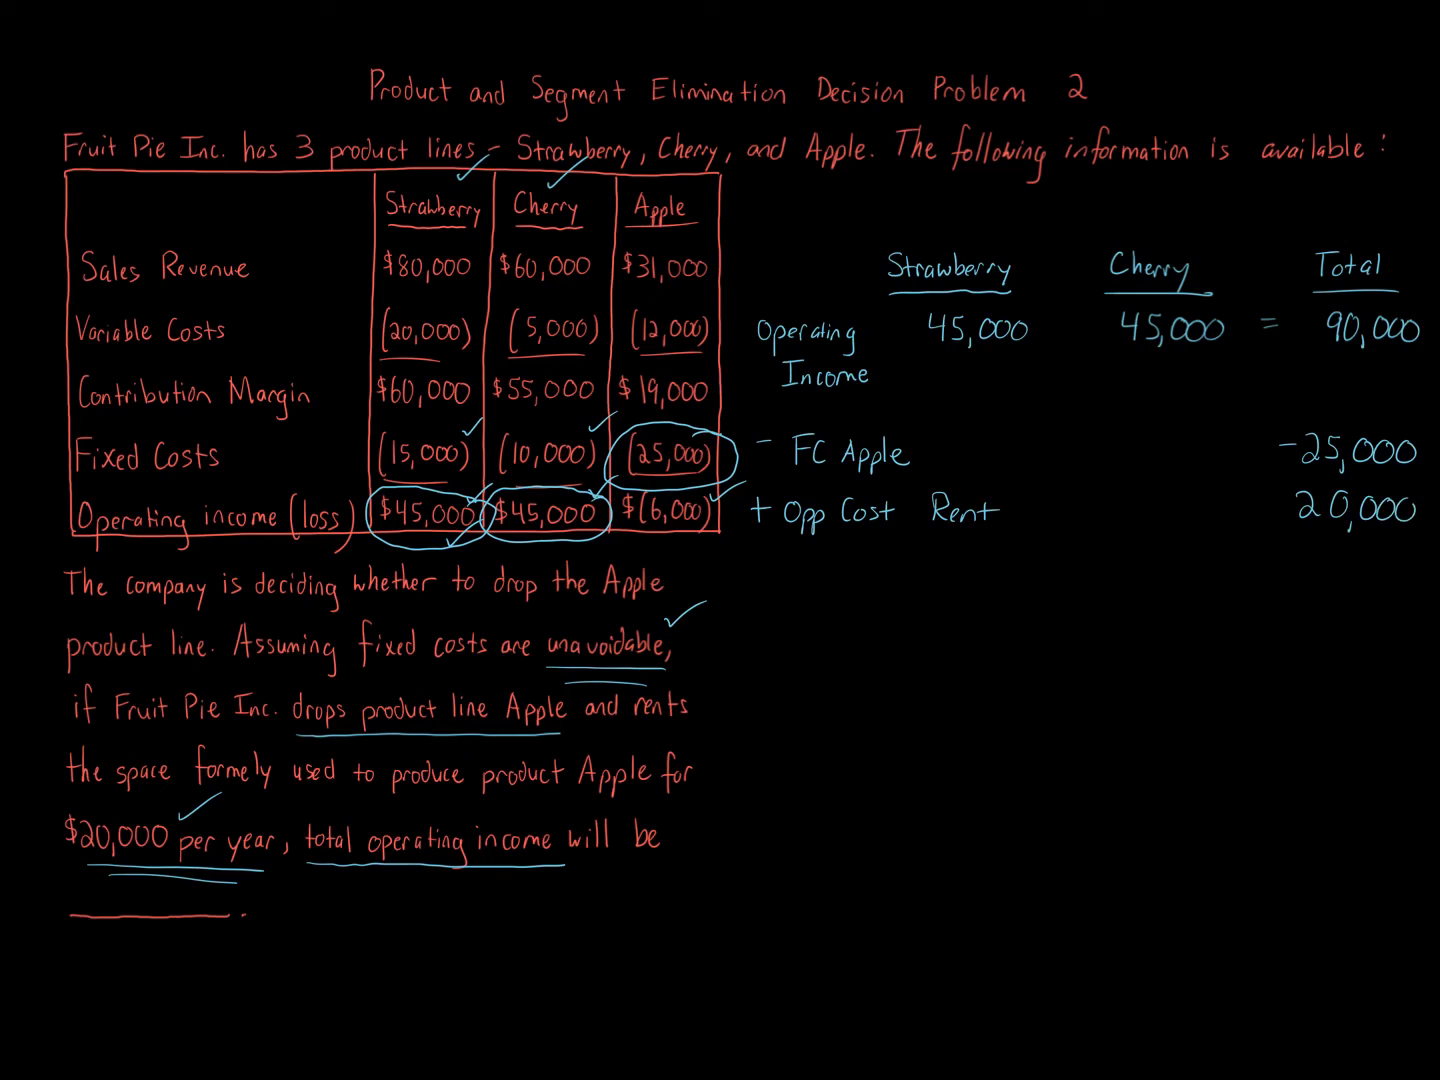
pyautogui.click(1271, 508)
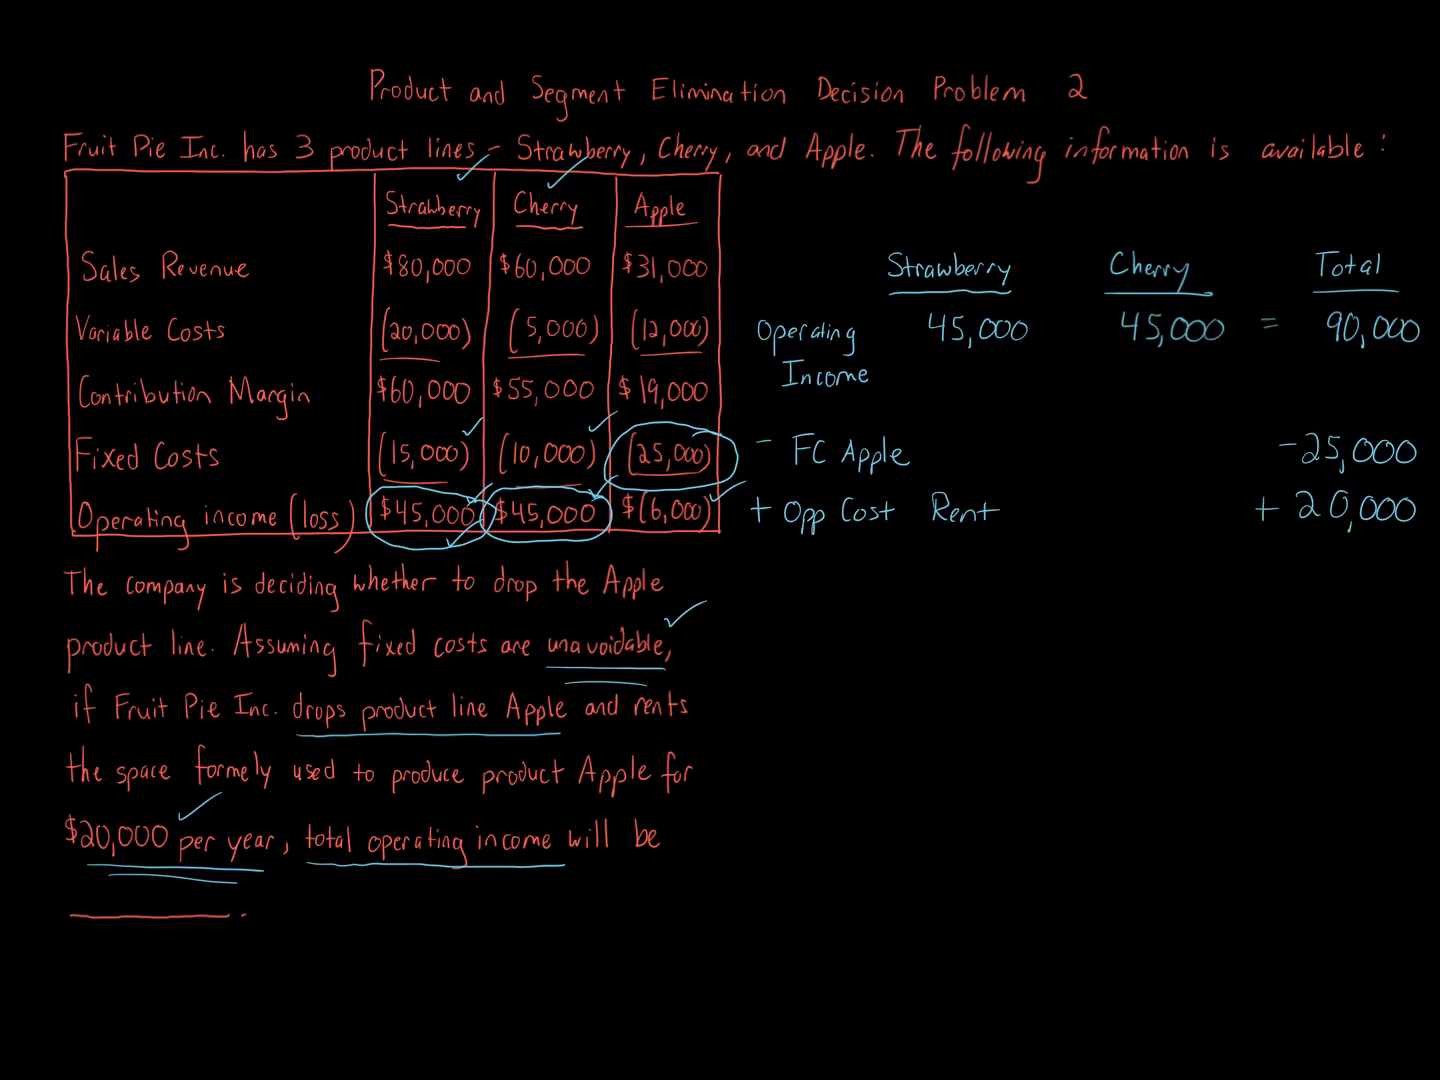
pyautogui.moveTo(1263, 545); pyautogui.dragTo(1405, 545)
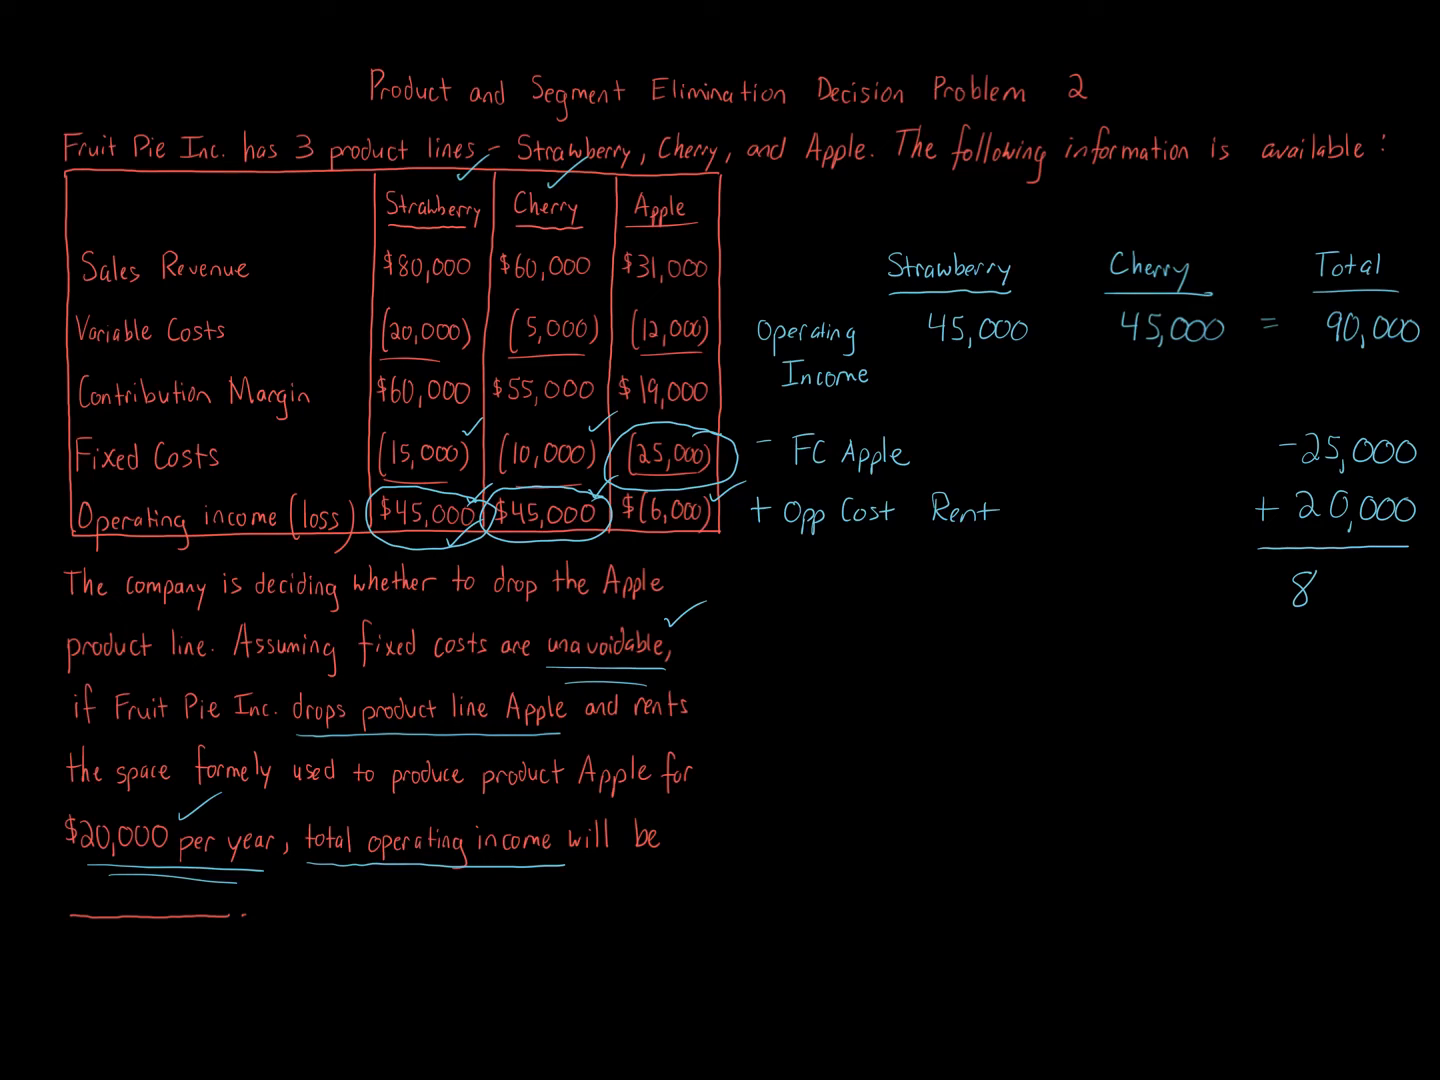
pyautogui.write('85,000')
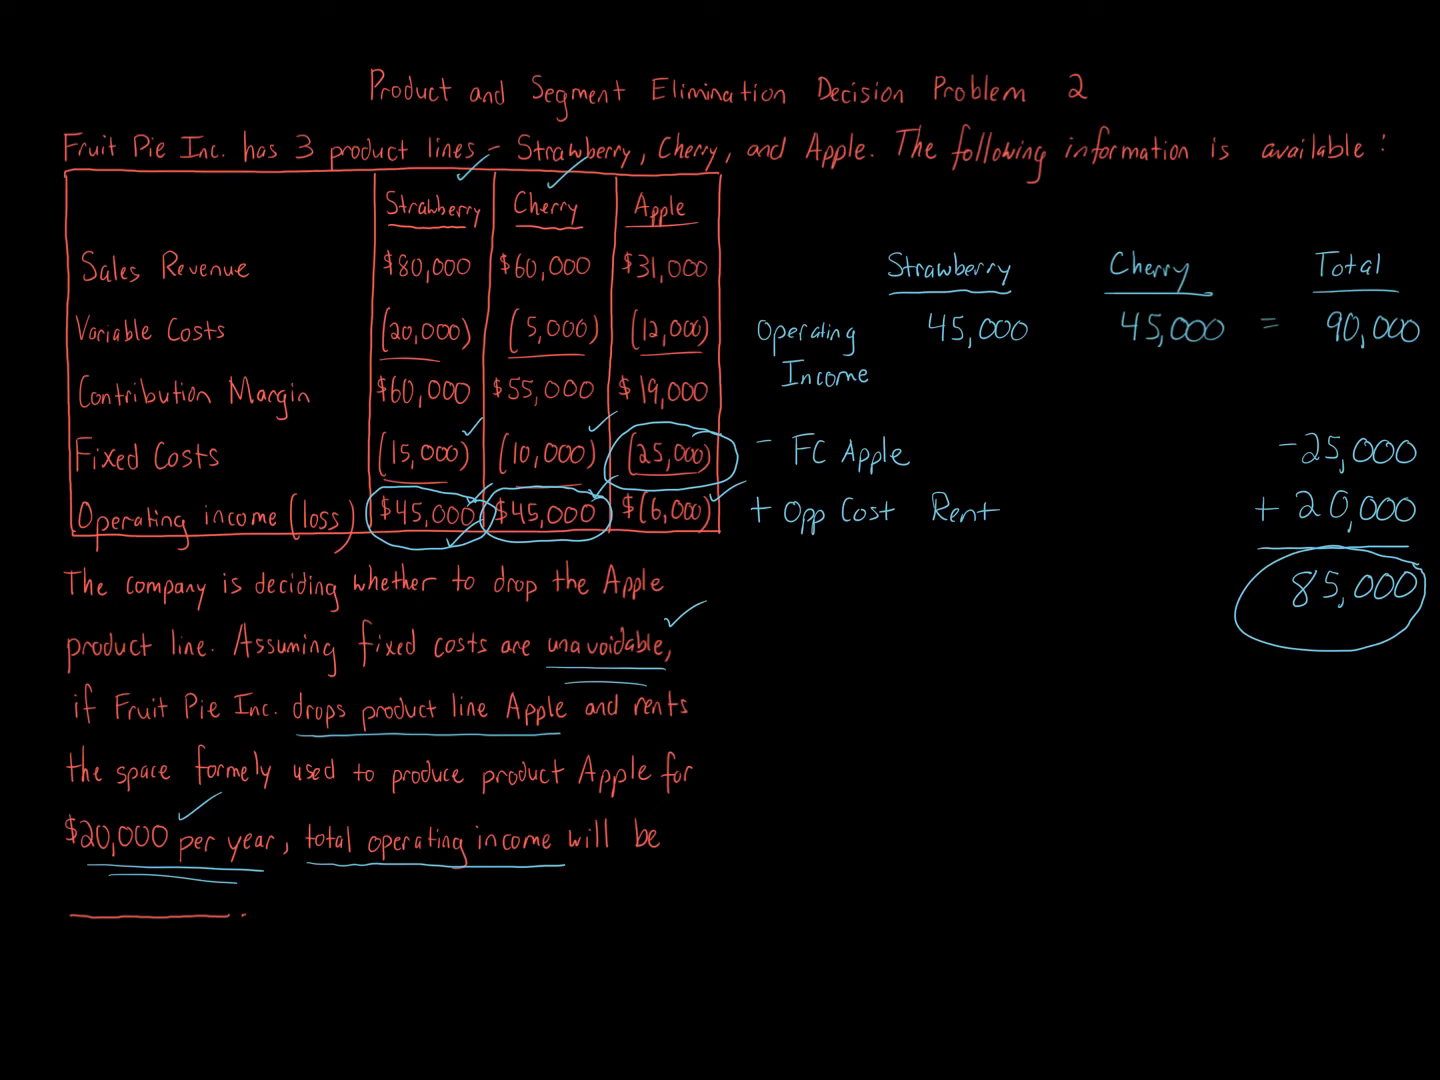
# Step: Draw an arrow from the table and handwrite 'Operating Income $84,000'
pyautogui.moveTo(720, 540); pyautogui.dragTo(760, 580)
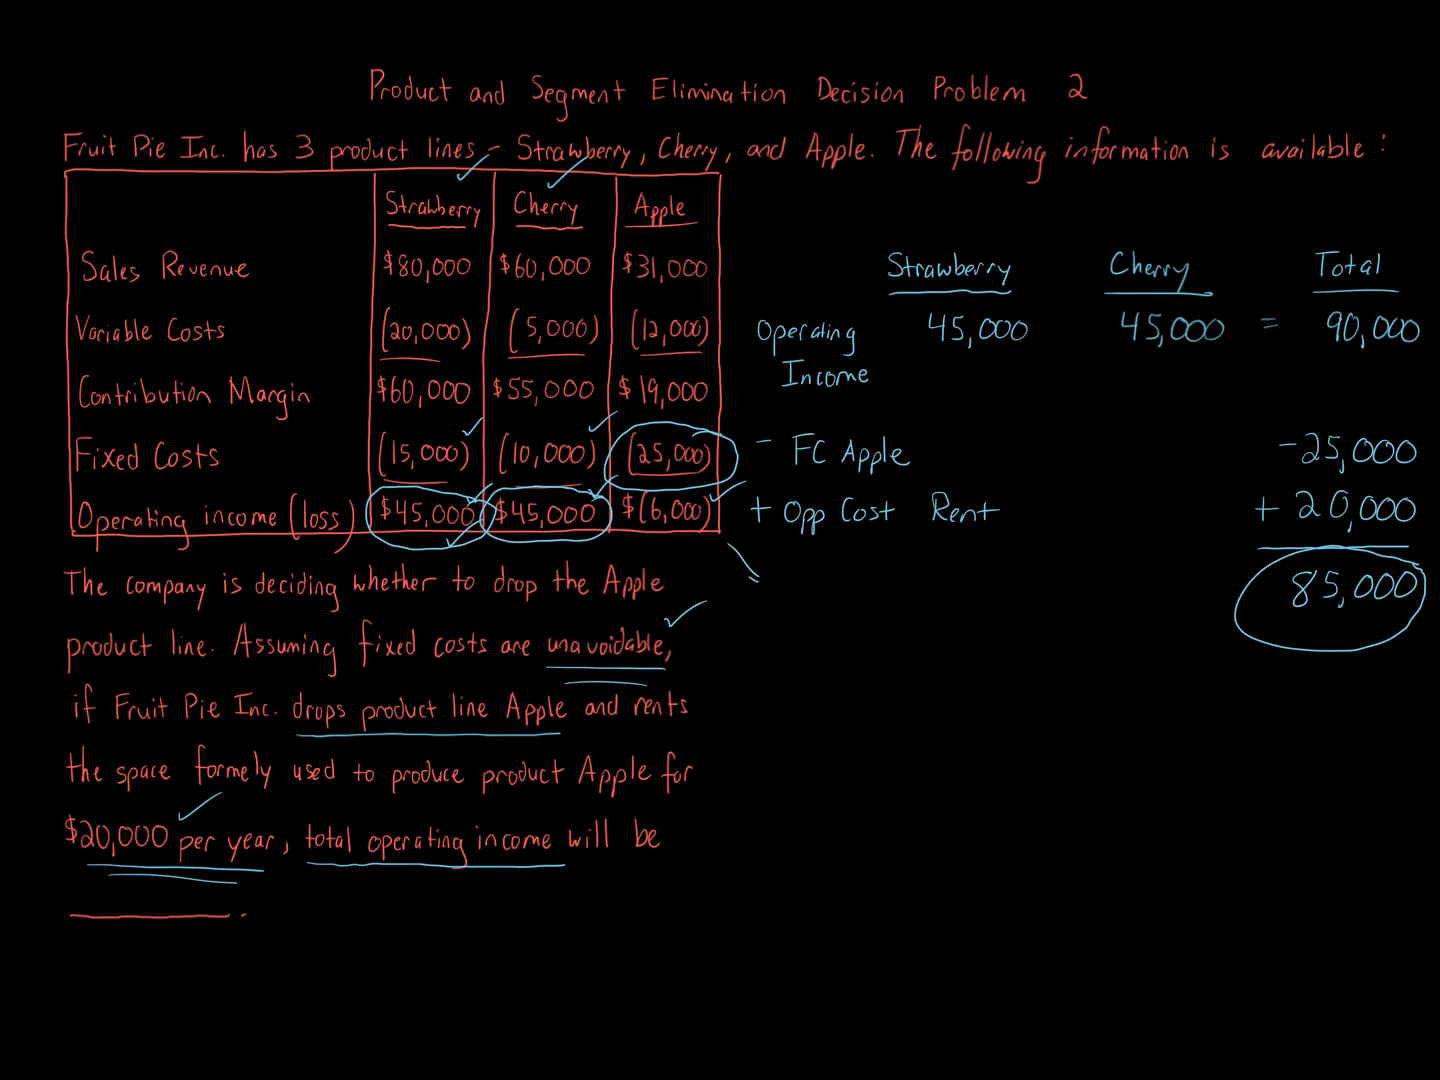
pyautogui.write('Oper')
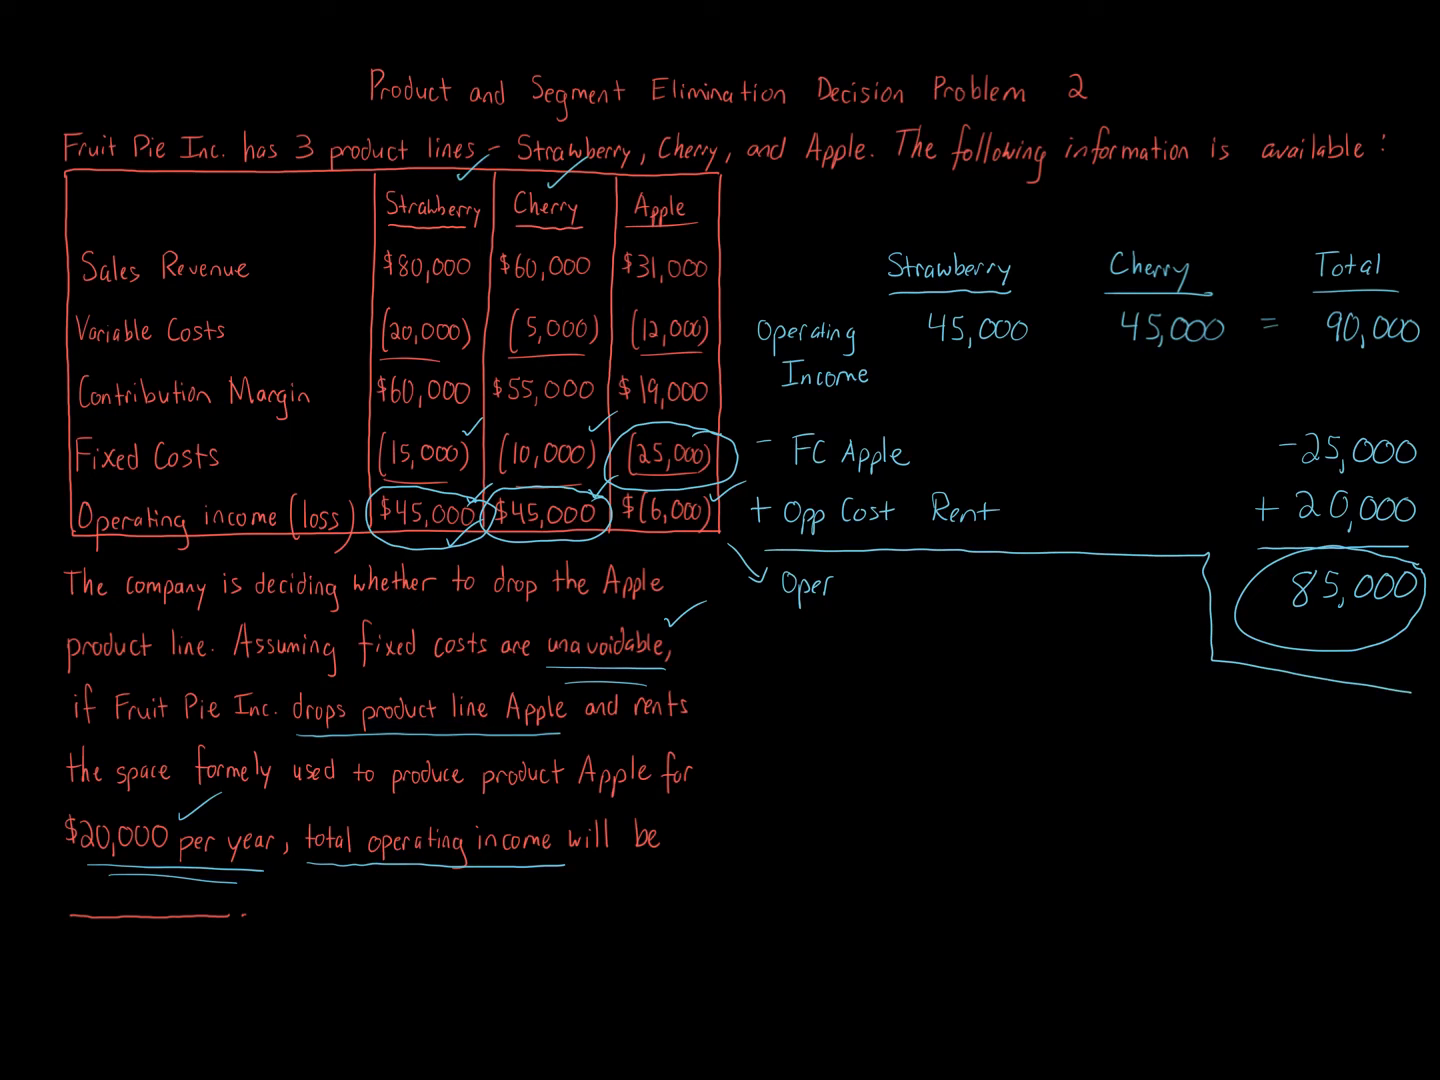
pyautogui.write('ating Inco')
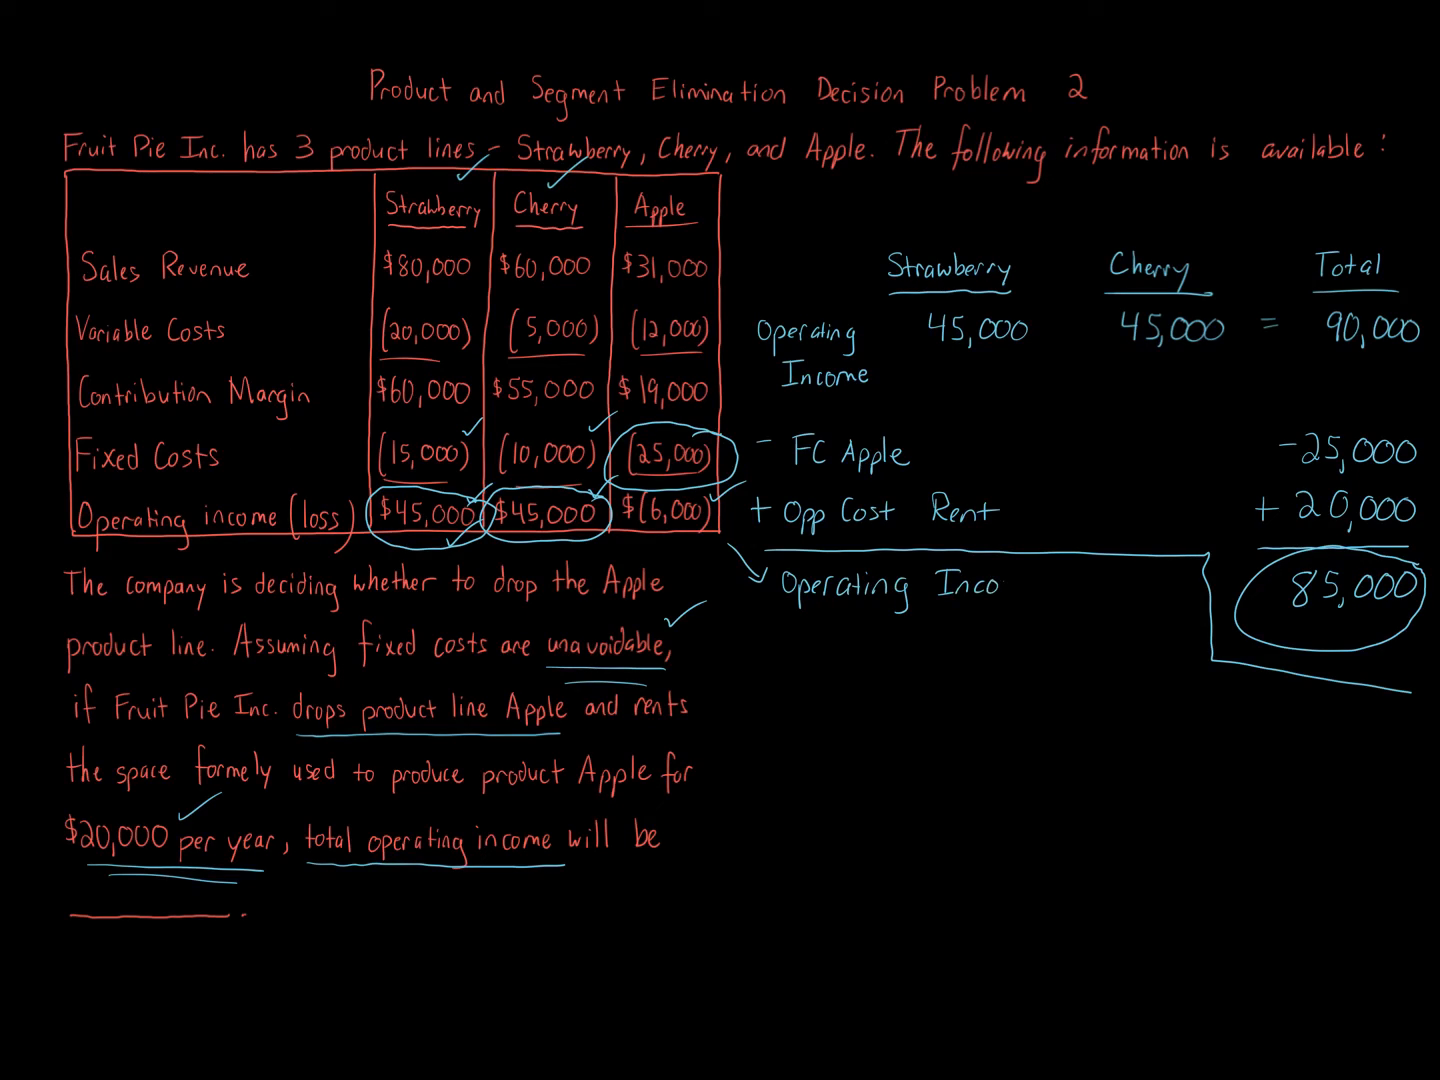
pyautogui.write('me')
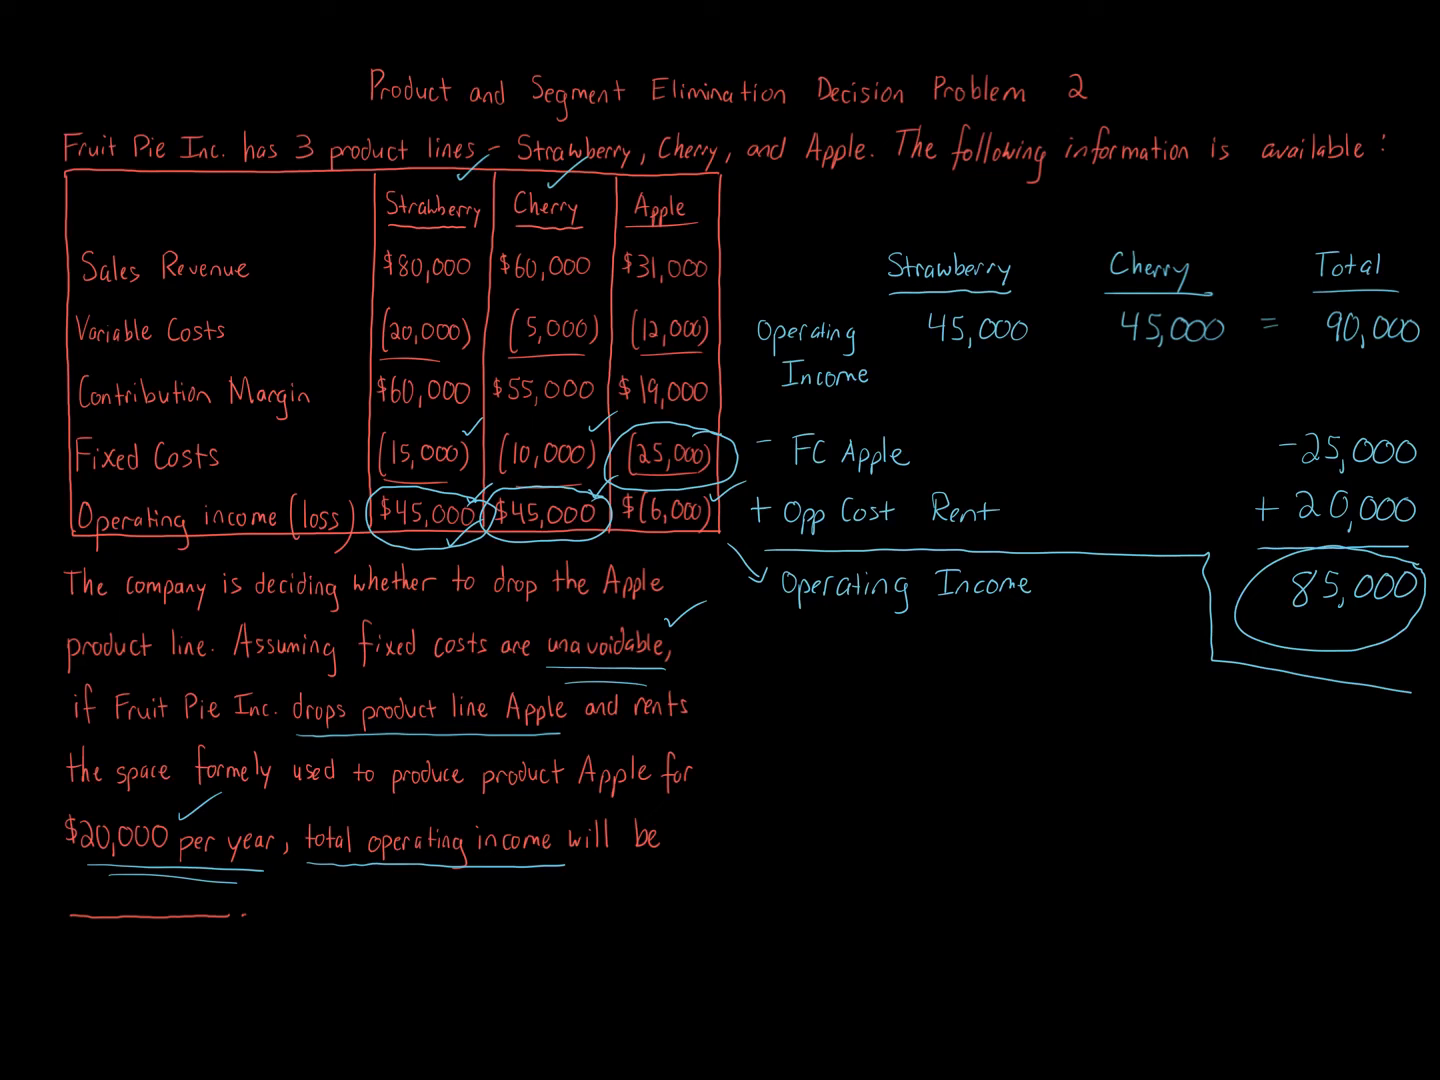
pyautogui.write('$84,000')
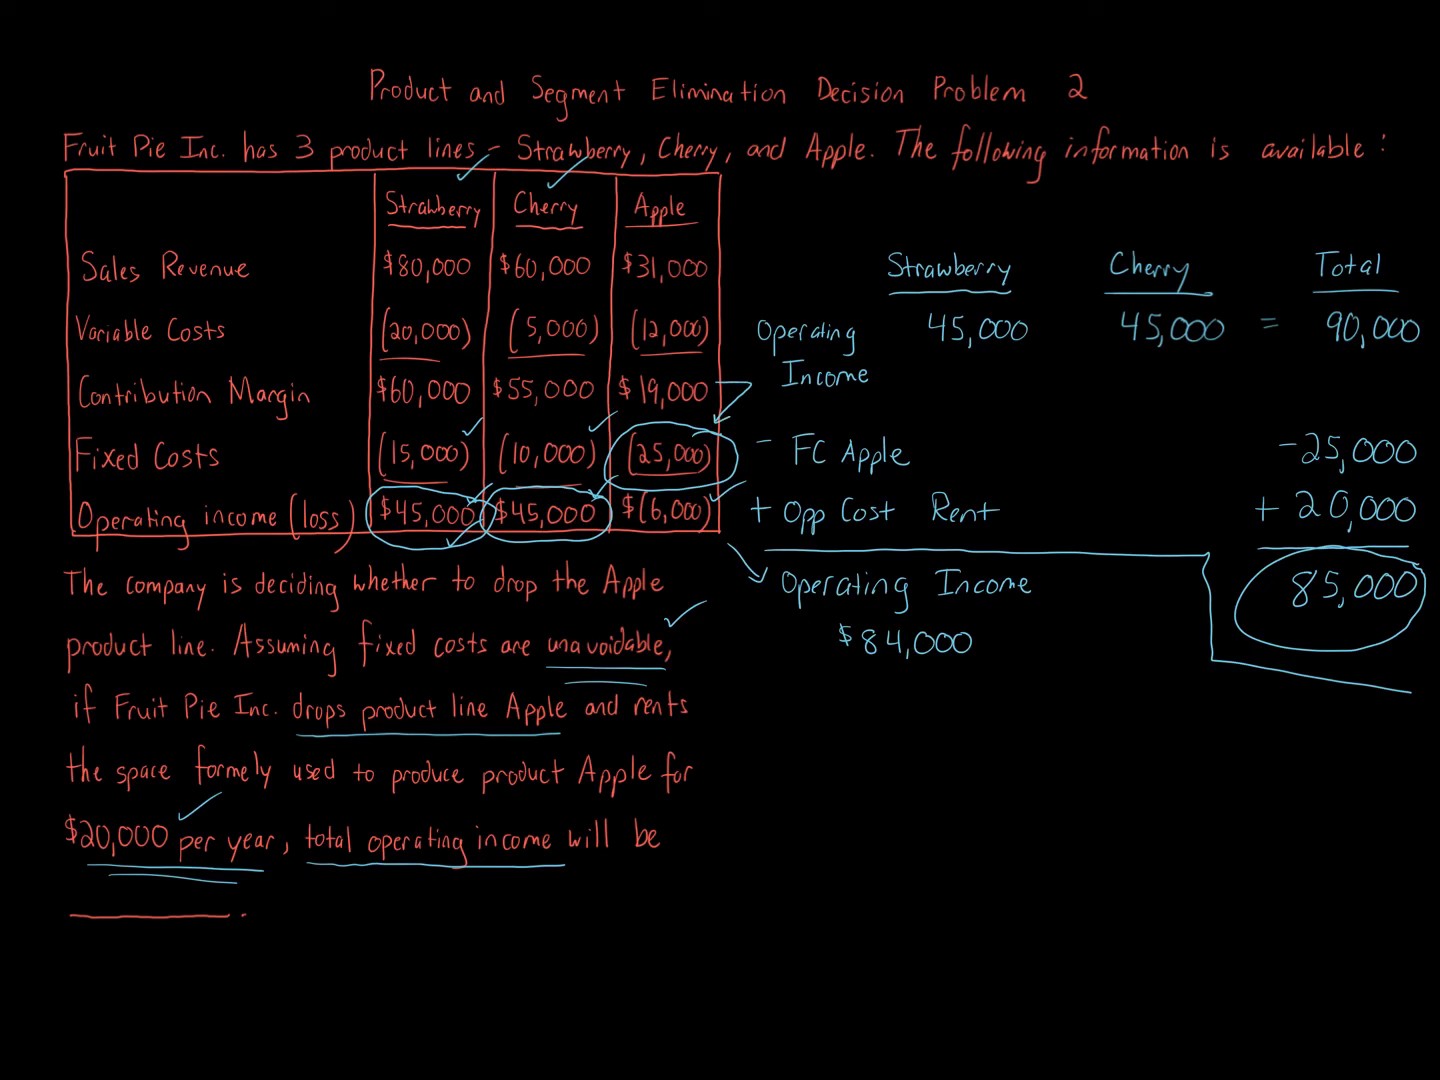
# Step: Write '6k' beside Apple's figures and '5k' beside the -25,000 and +20,000 lines
pyautogui.write('6v')
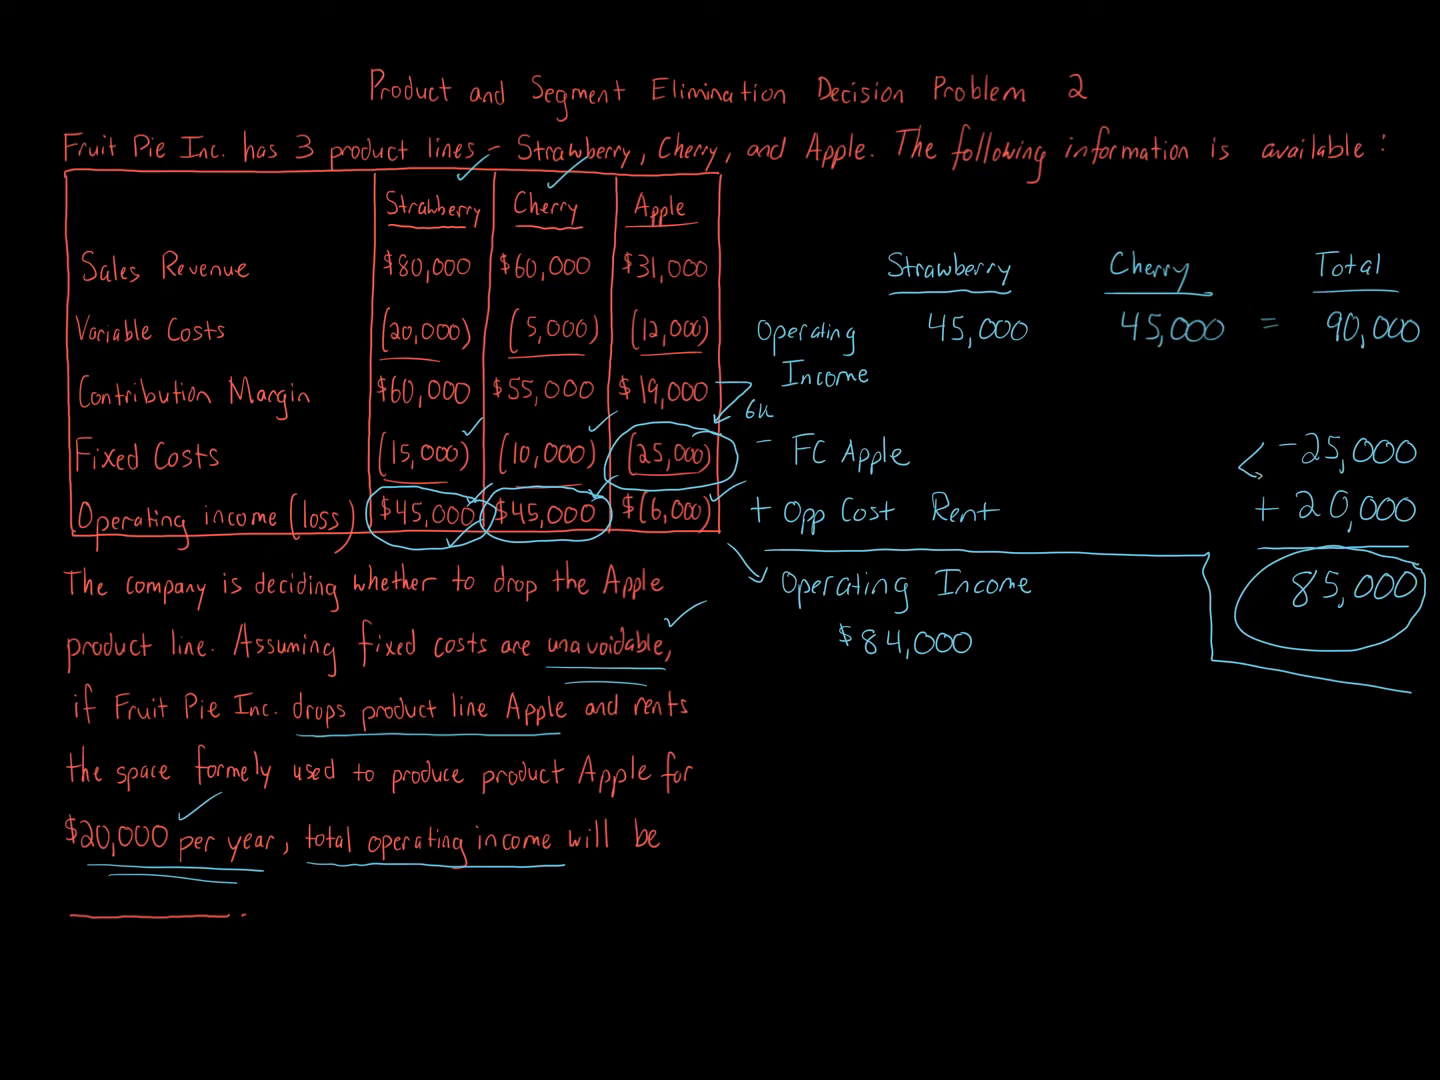
pyautogui.write('5k')
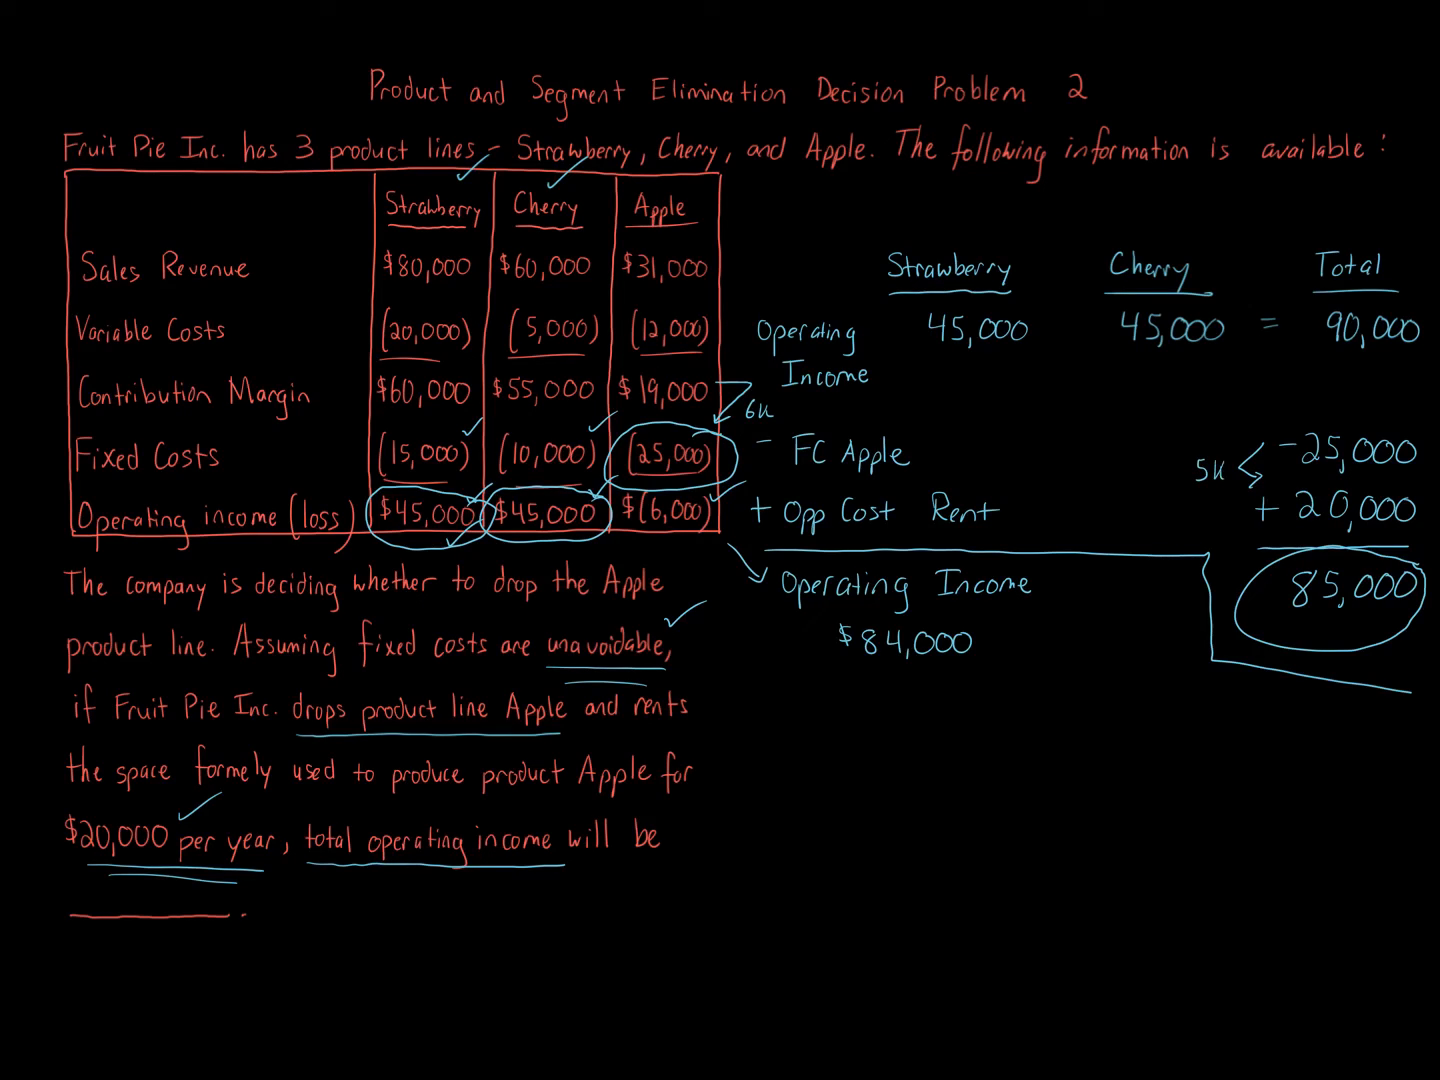